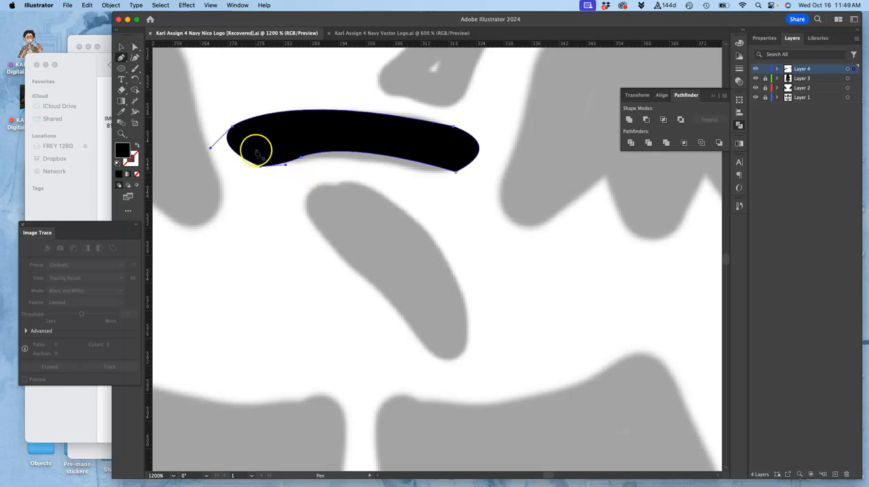
Step: Bend the black shape's edge to follow the grey sketch using its anchor handles
left_click(134, 46)
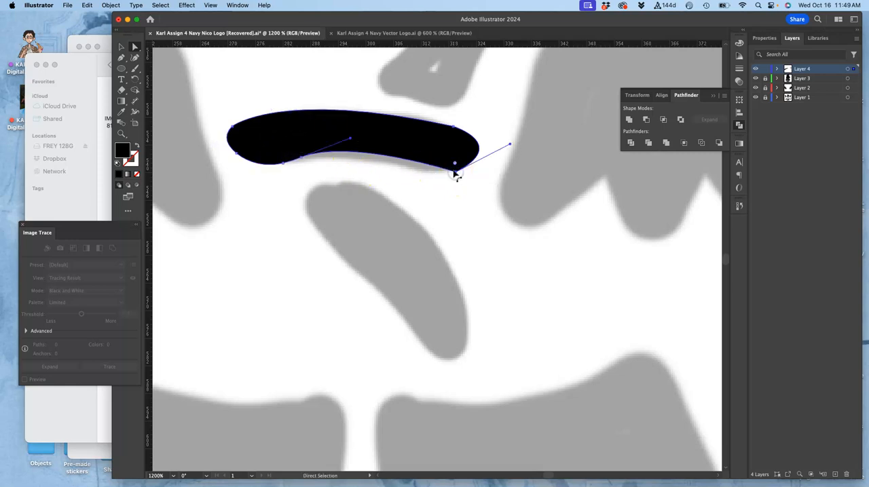
left_click_drag(455, 163, 462, 125)
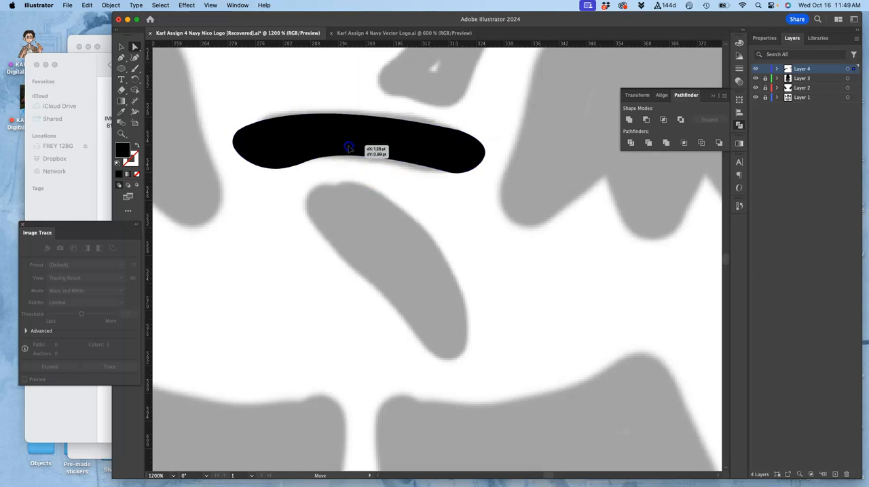
left_click(312, 165)
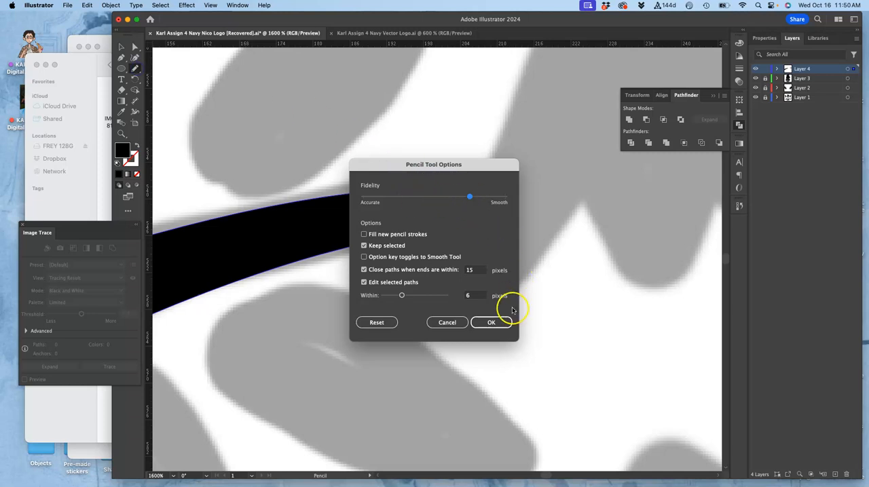
Step: Apply Edit Selected Paths and redraw the shape's top edge, tip and right end smoothly
left_click(492, 323)
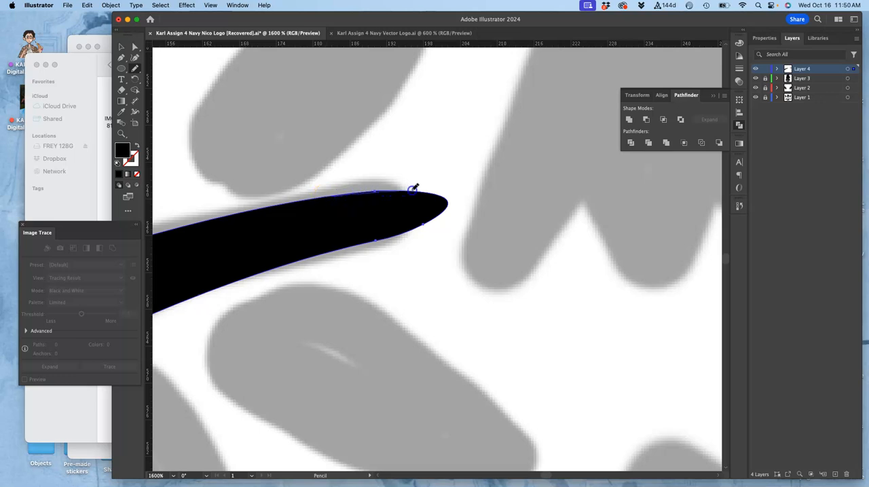
left_click_drag(410, 189, 435, 220)
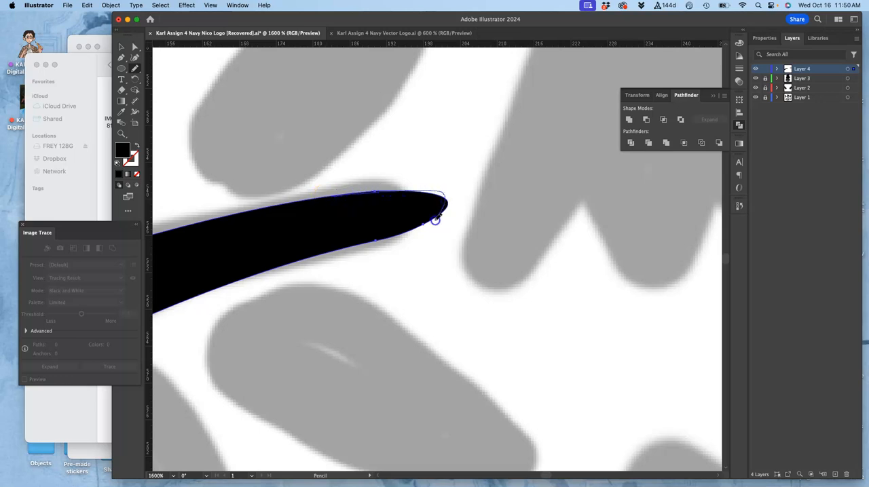
left_click_drag(434, 220, 381, 239)
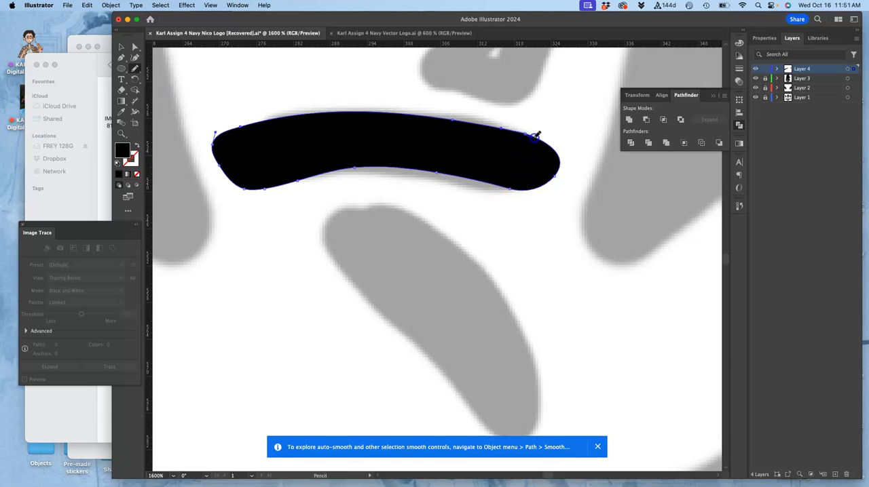
left_click_drag(532, 136, 564, 160)
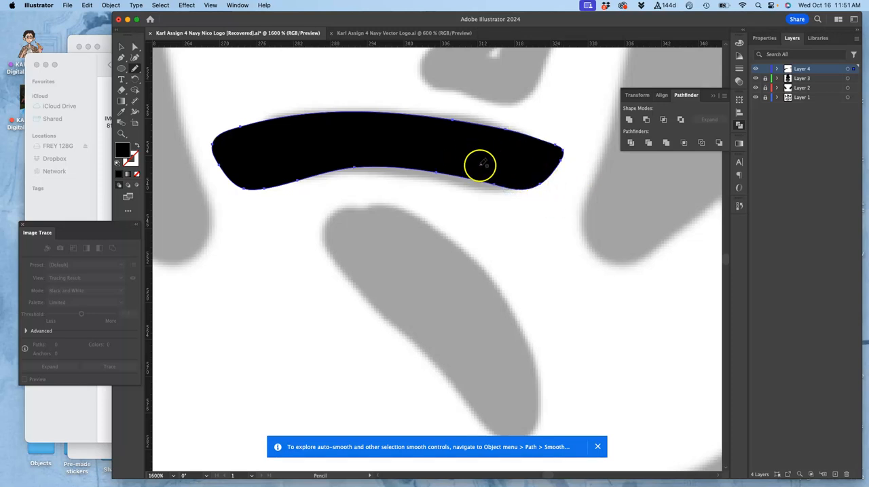
left_click(136, 68)
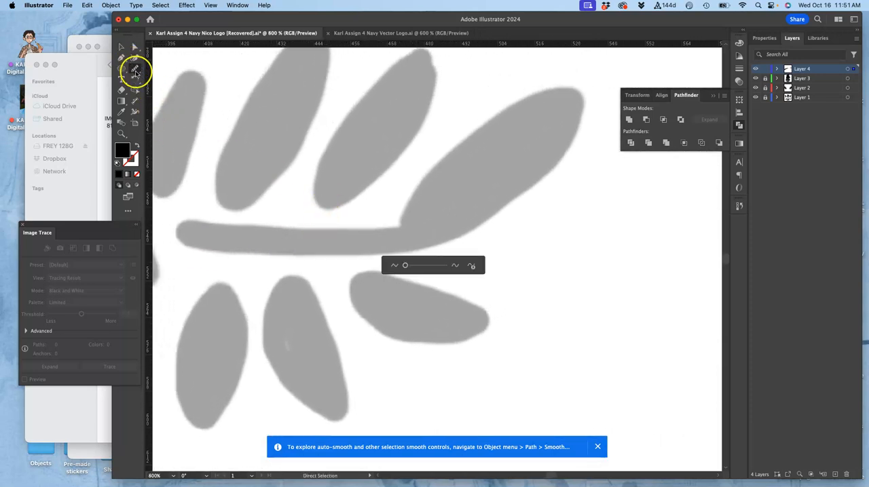
Step: Switch to the Pencil tool from the freehand drawing tools group
left_click(135, 72)
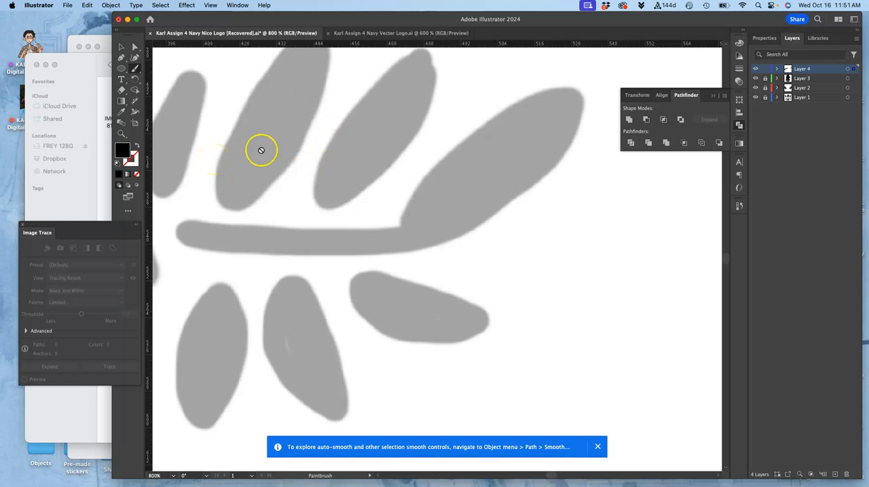
left_click(134, 69)
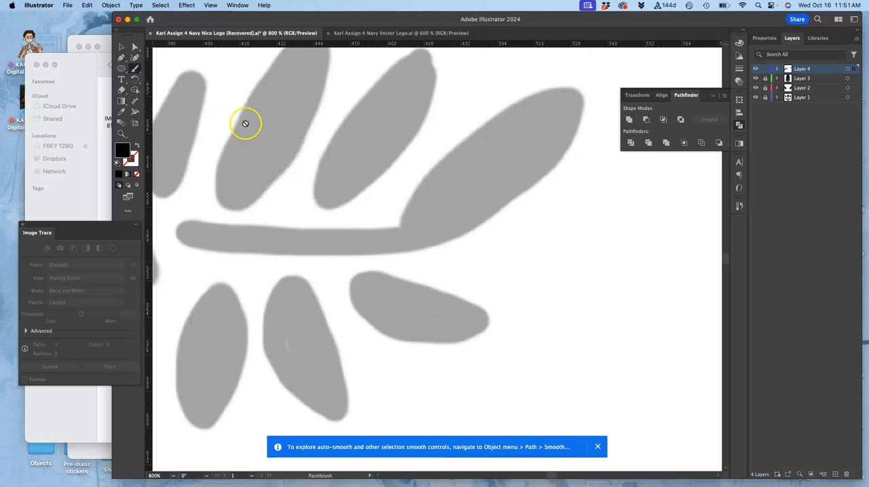
left_click(135, 68)
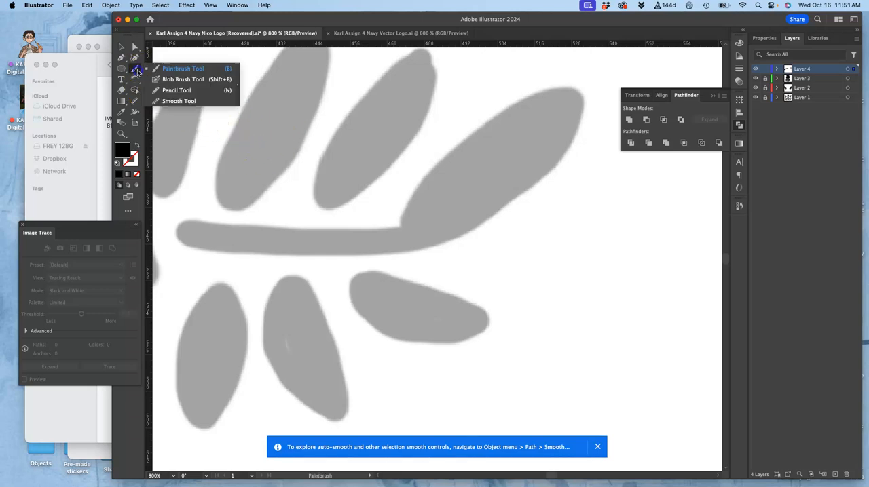
mouse_move(155, 79)
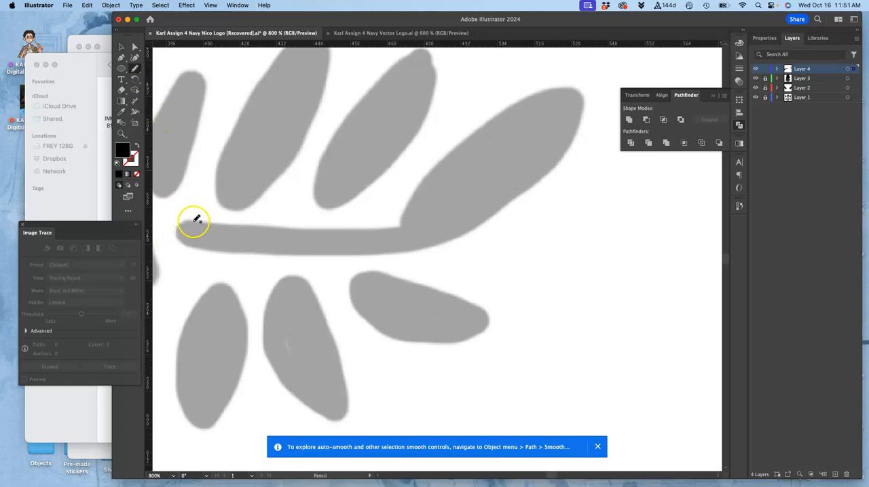
mouse_move(201, 215)
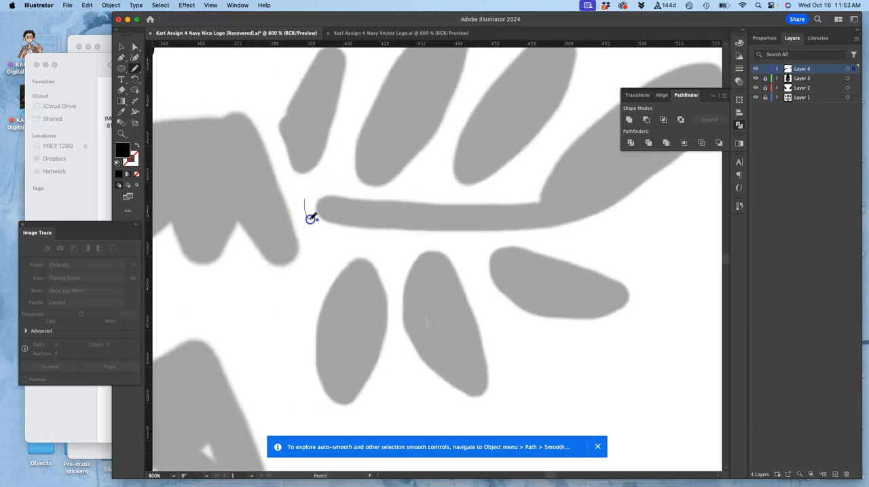
Step: Trace the grey stem in black from its left end along the underside toward the right
left_click_drag(306, 207, 408, 230)
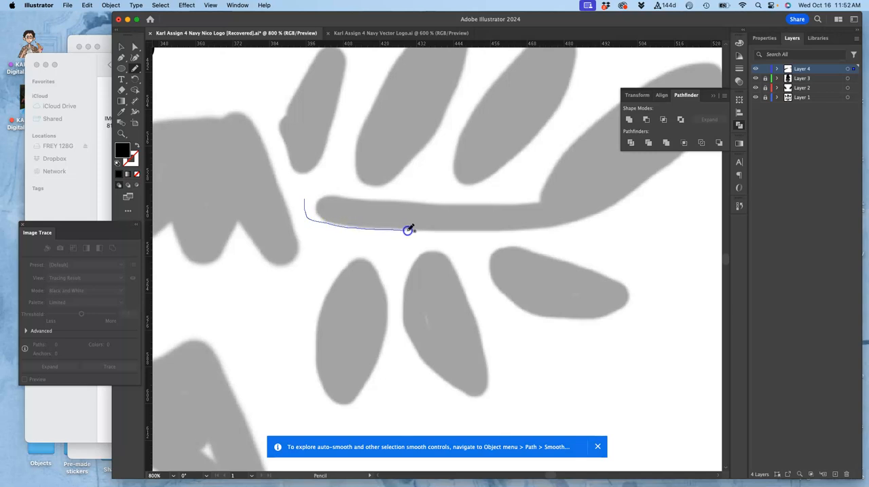
left_click_drag(408, 231, 550, 228)
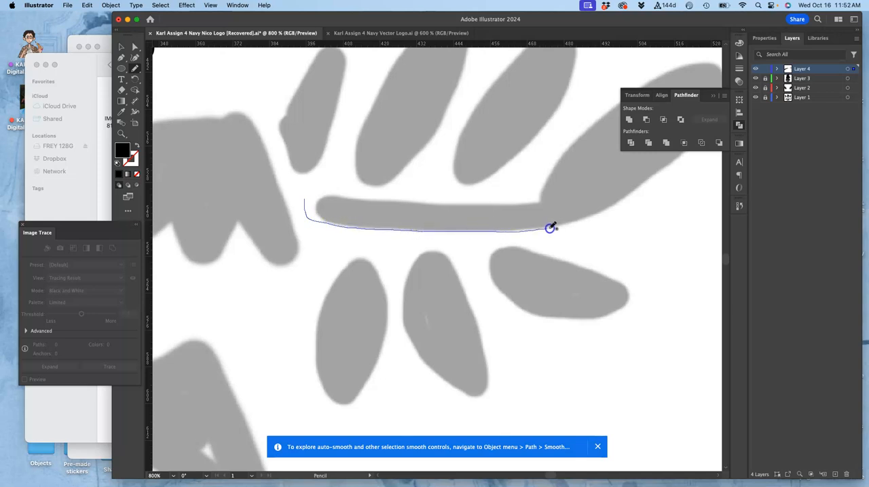
left_click_drag(550, 228, 652, 188)
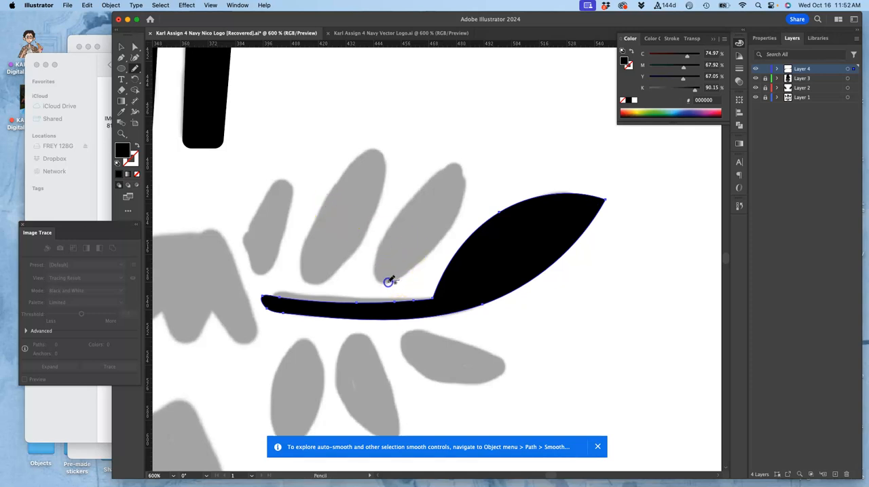
Step: Draw closed black outlines around the three upper leaves rising from the stem
left_click_drag(388, 283, 457, 156)
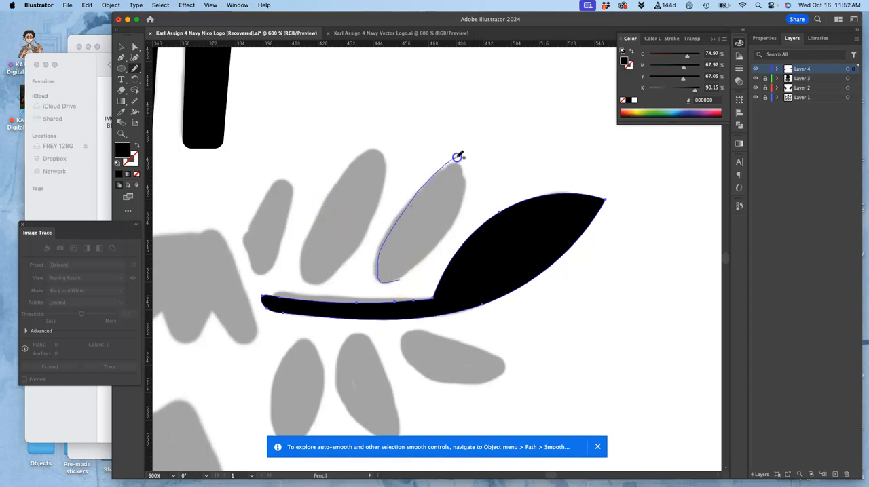
left_click_drag(459, 158, 424, 262)
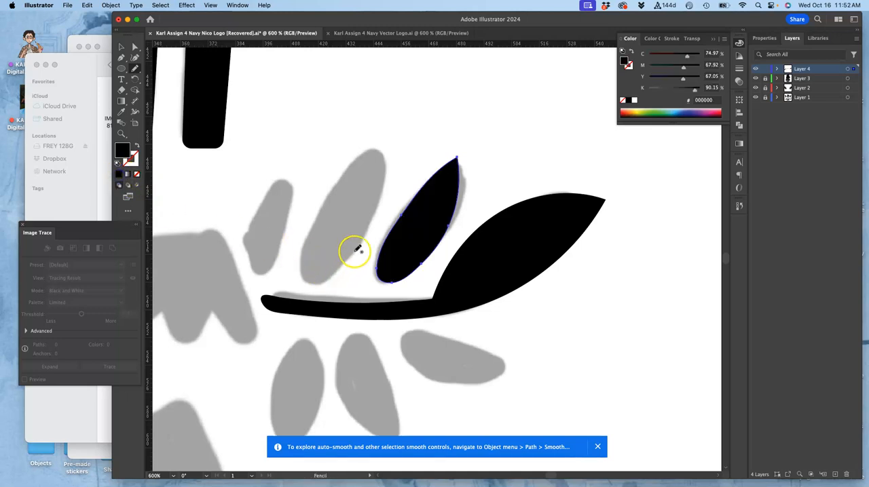
left_click_drag(356, 251, 306, 279)
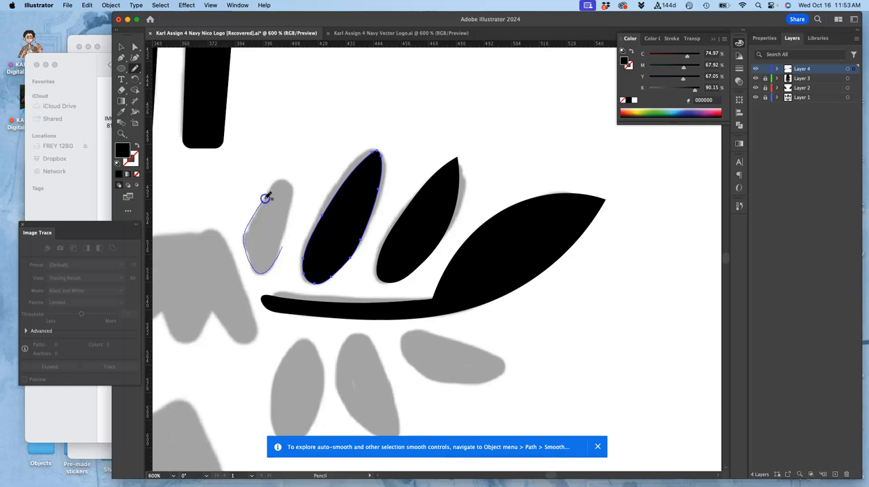
left_click_drag(266, 198, 284, 243)
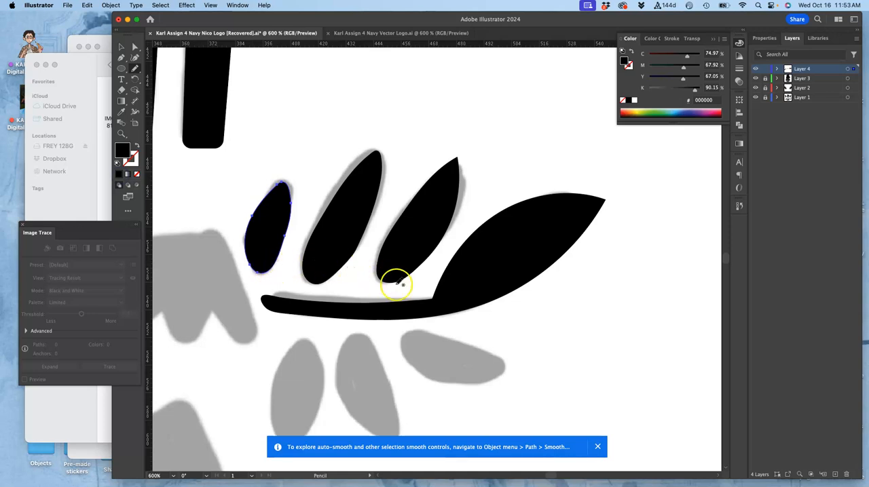
mouse_move(437, 207)
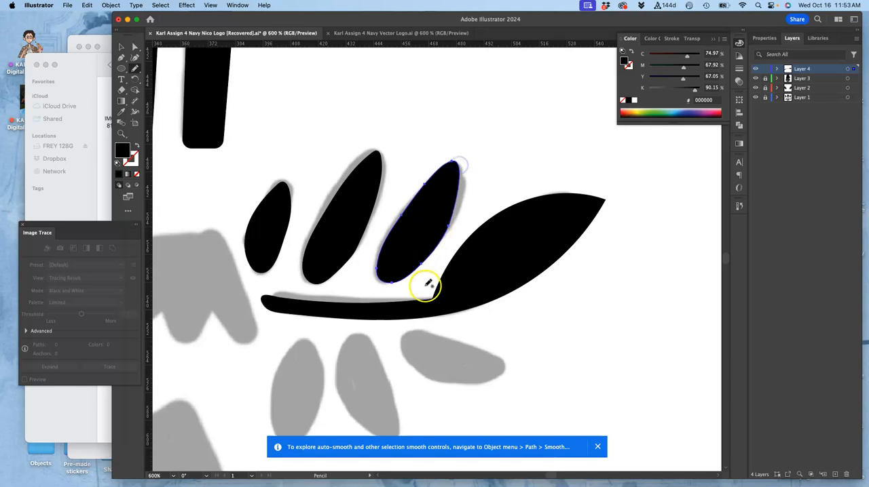
scroll("down", 3)
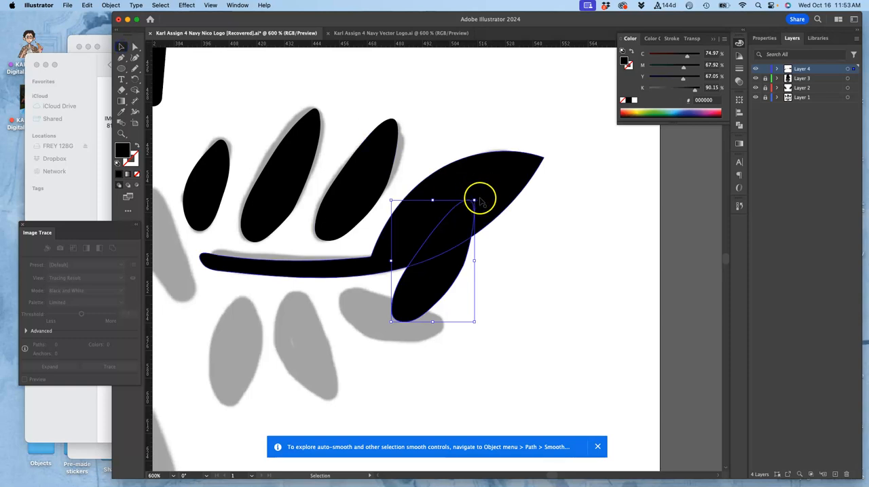
Step: Move a leaf below the stem and rotate it into the lower leaf position
left_click_drag(475, 201, 437, 272)
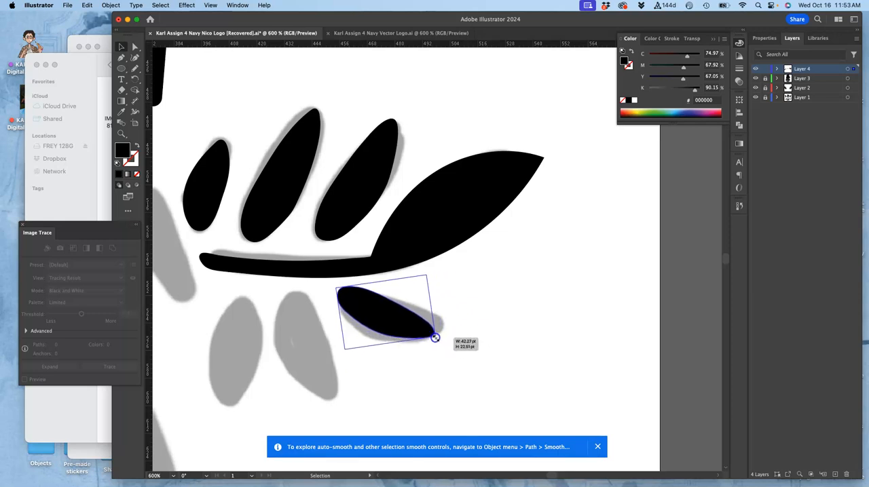
left_click_drag(434, 337, 421, 272)
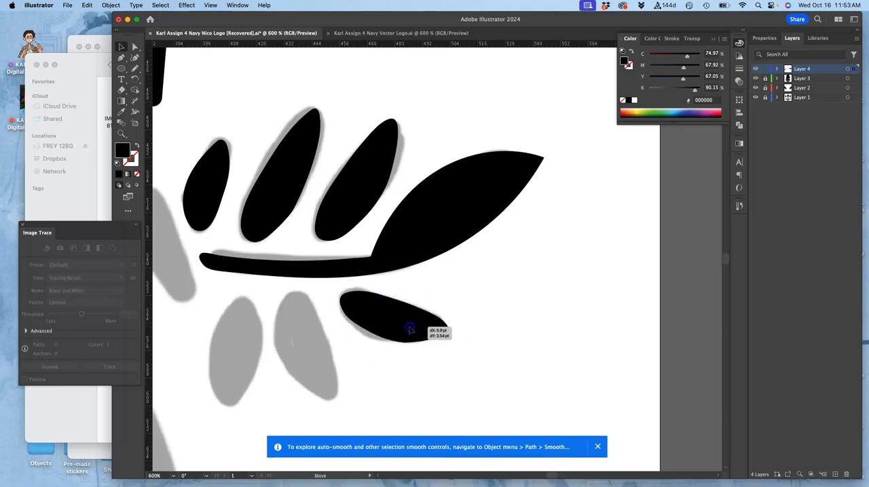
left_click(407, 327)
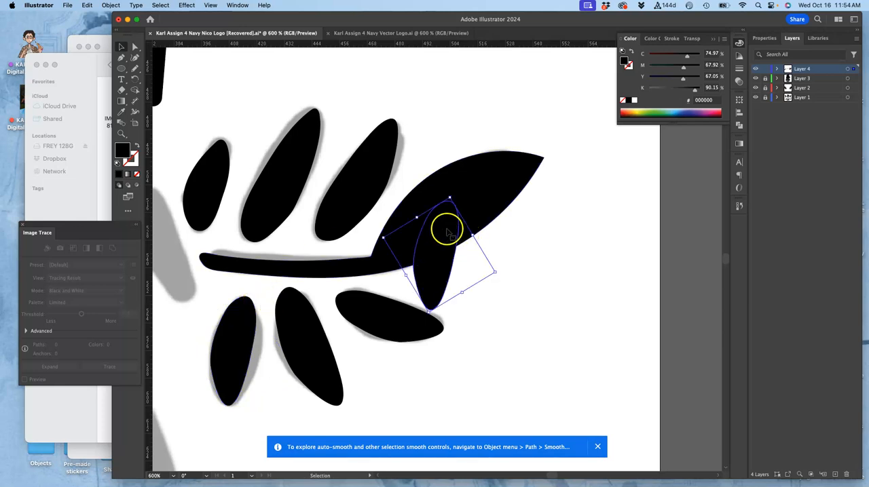
Step: Rotate the top leaf beneath the large end leaf to follow the sketch
left_click(280, 175)
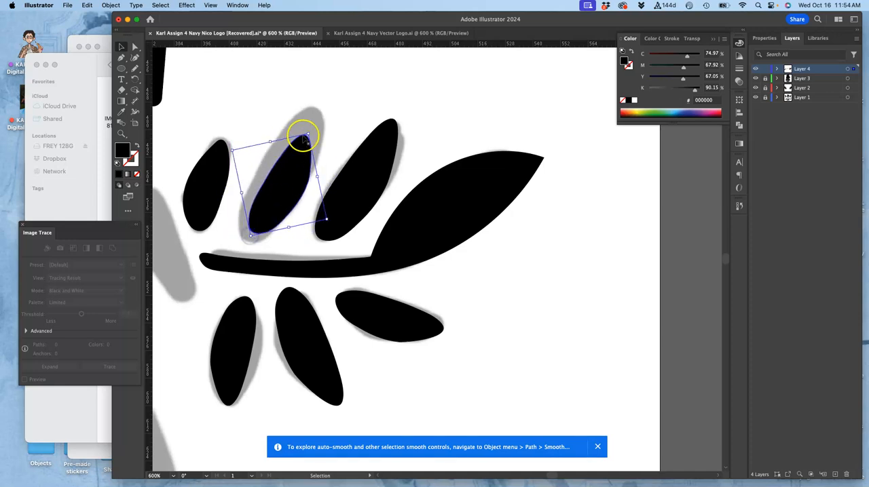
left_click_drag(301, 134, 312, 108)
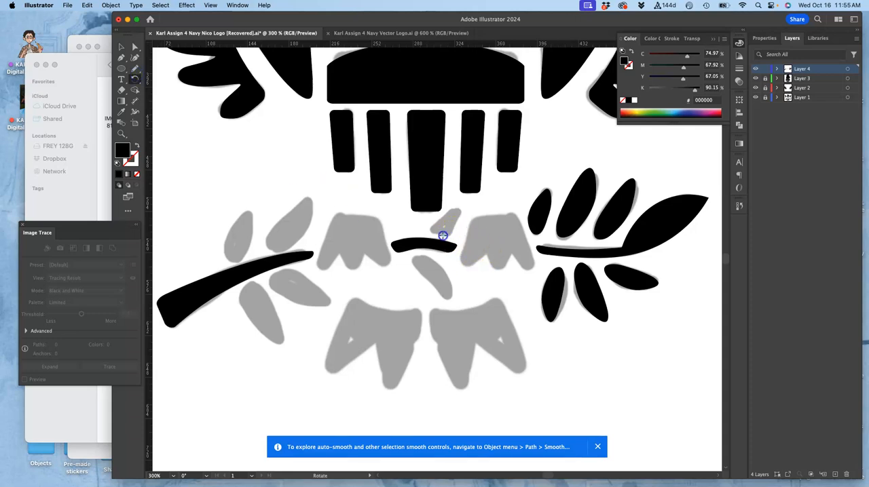
mouse_move(467, 204)
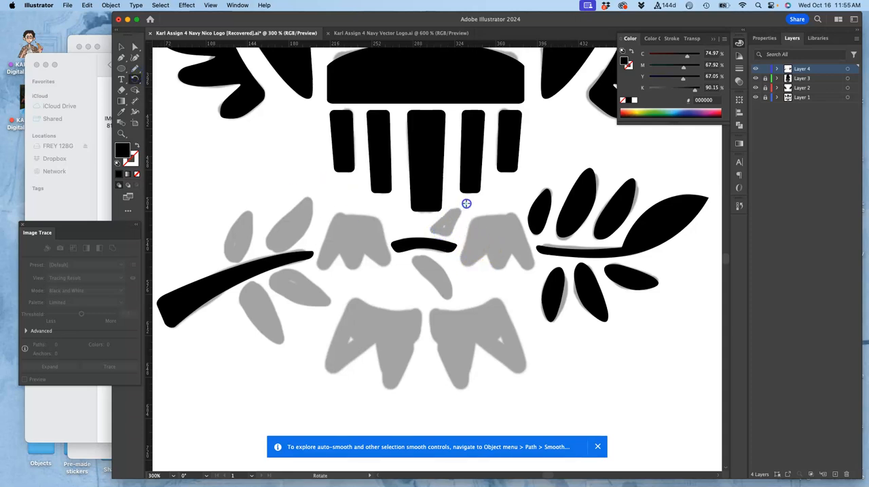
mouse_move(433, 274)
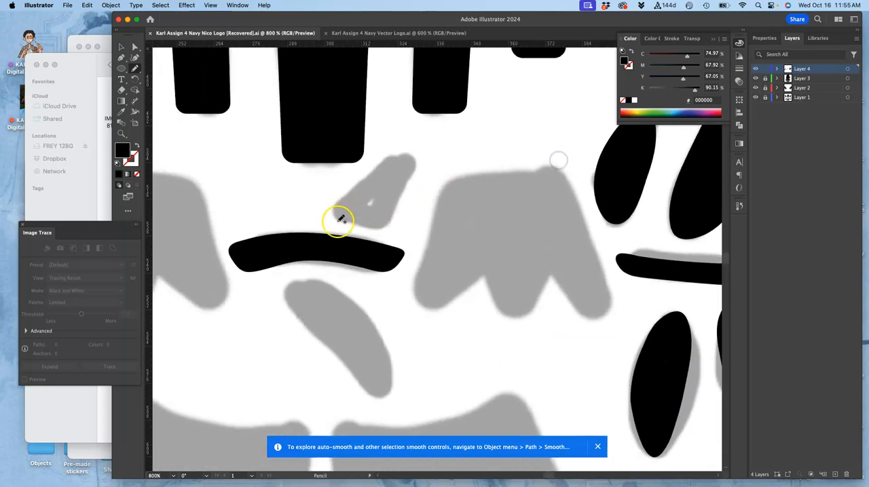
Step: Draw black leaves over the centre sprig and start a leaf on the left branch
left_click_drag(340, 220, 380, 166)
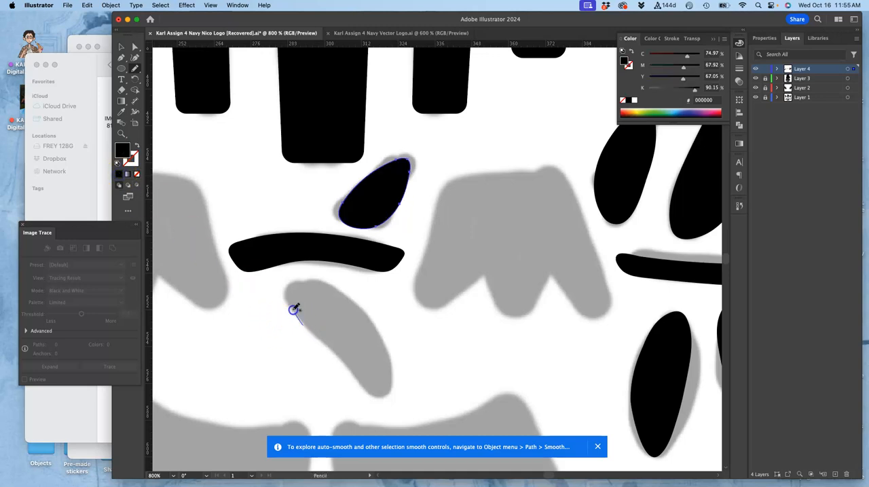
left_click_drag(293, 311, 355, 310)
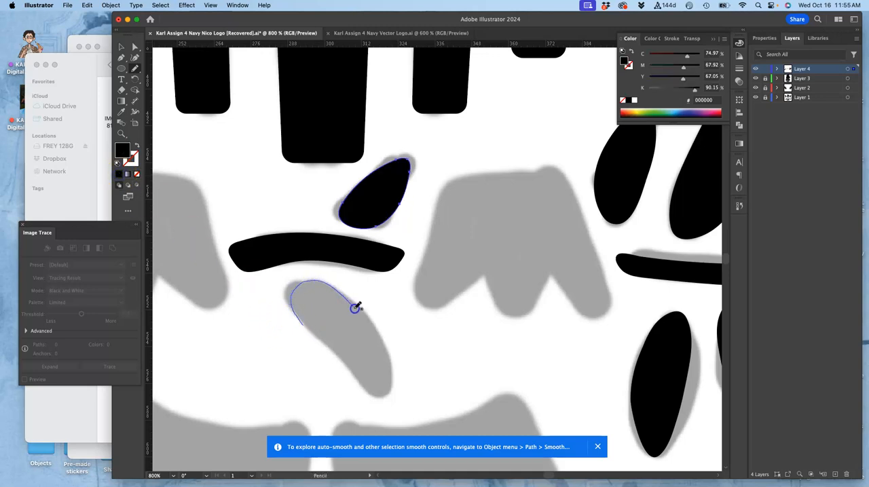
left_click_drag(356, 307, 369, 392)
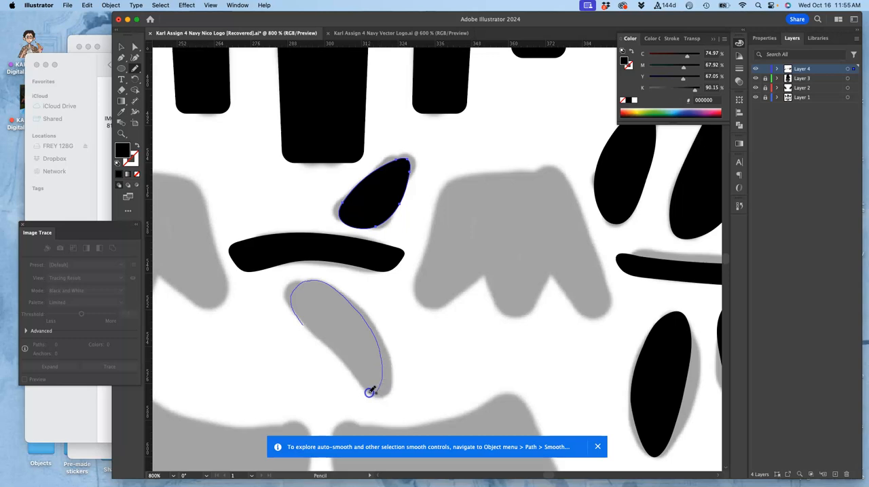
left_click_drag(369, 392, 310, 328)
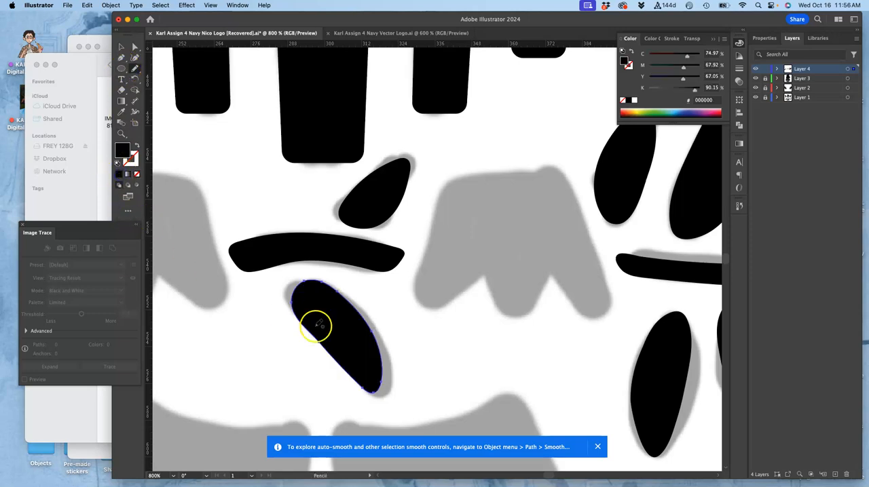
mouse_move(369, 310)
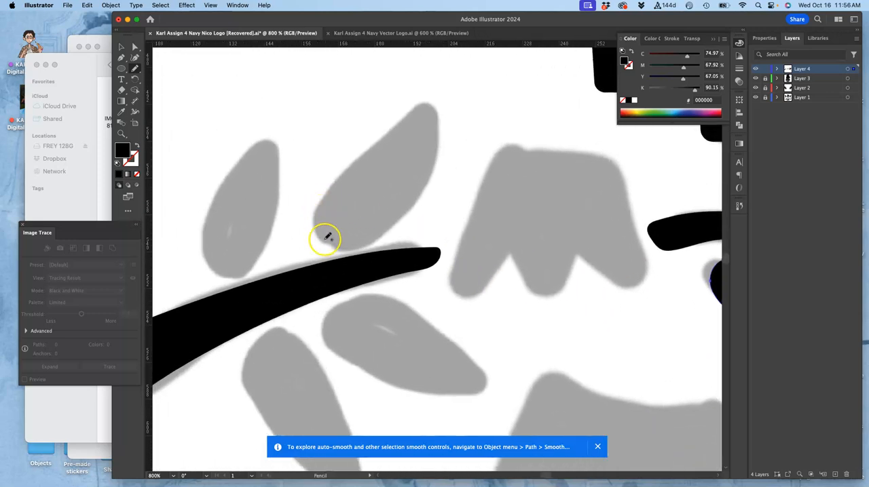
left_click_drag(324, 239, 401, 125)
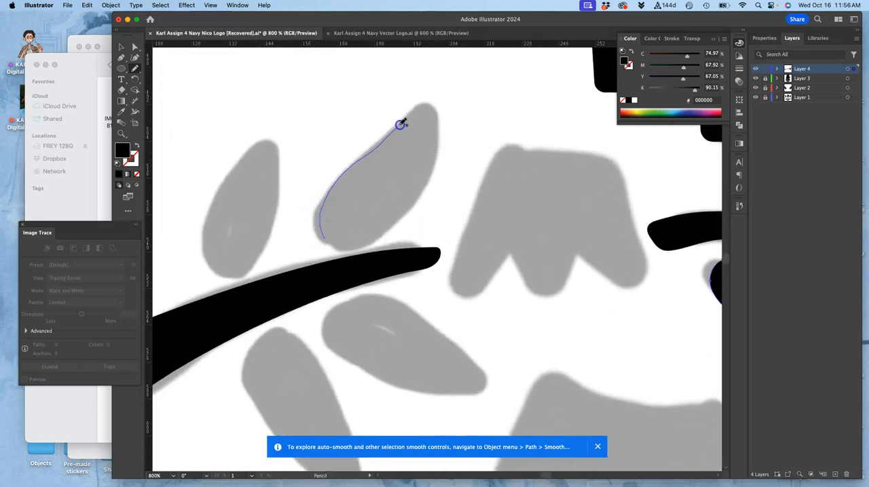
left_click_drag(400, 125, 401, 206)
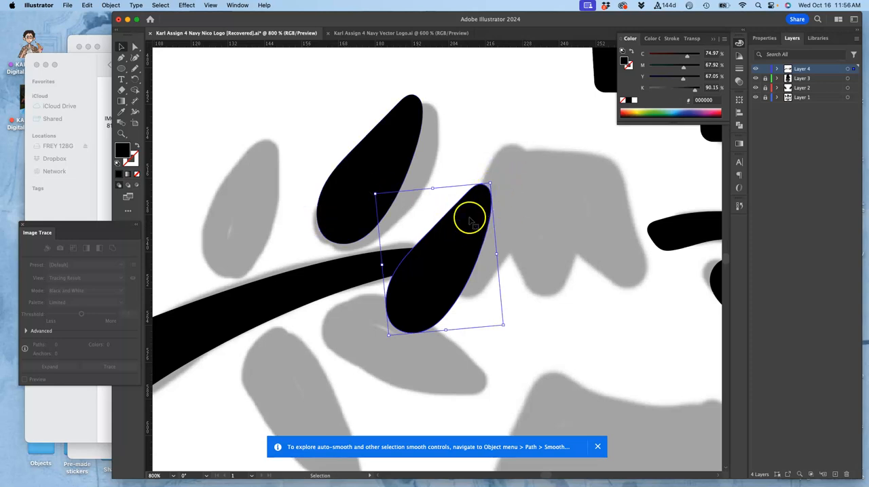
Step: Reflect the selected leaf across the horizontal axis via Transform > Reflect
right_click(468, 217)
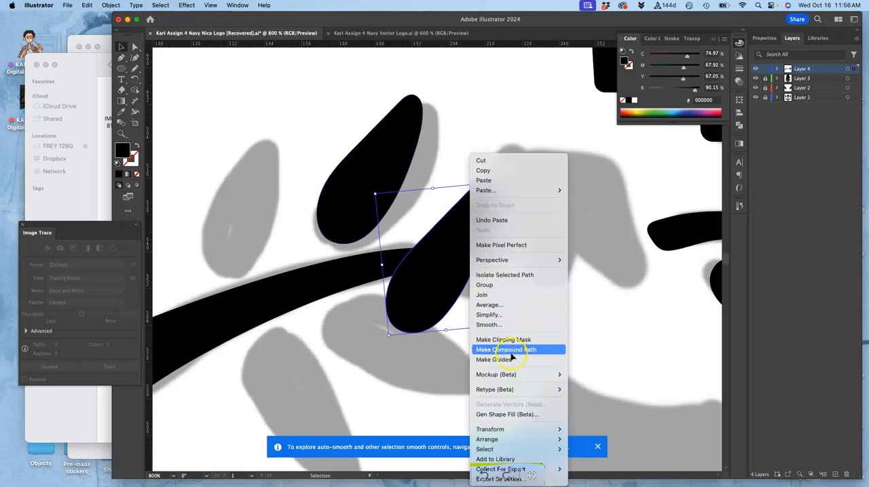
mouse_move(490, 430)
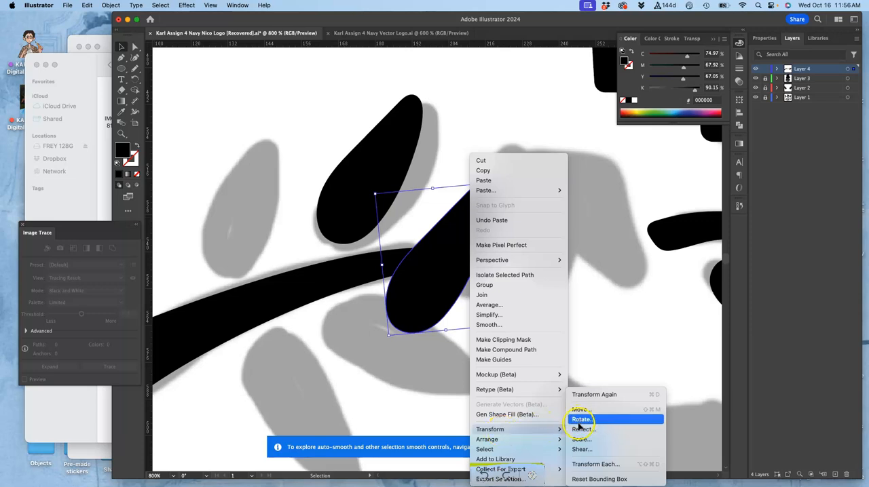
left_click(581, 429)
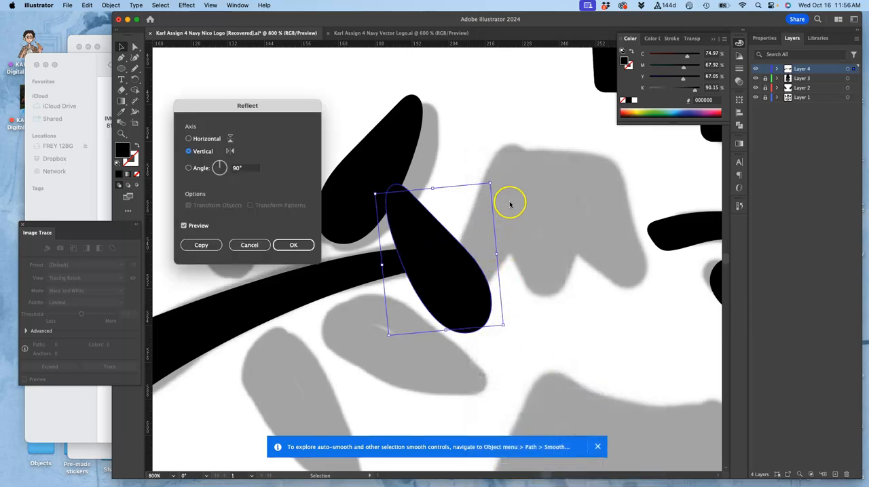
mouse_move(391, 207)
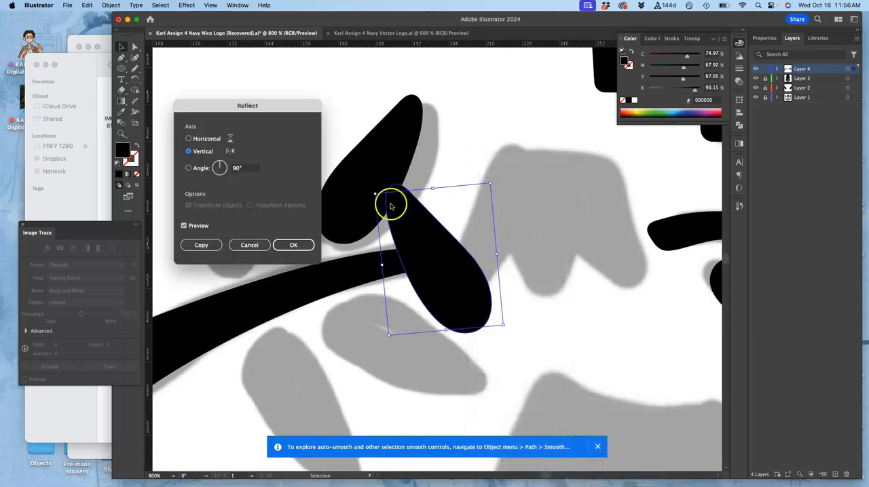
left_click(189, 139)
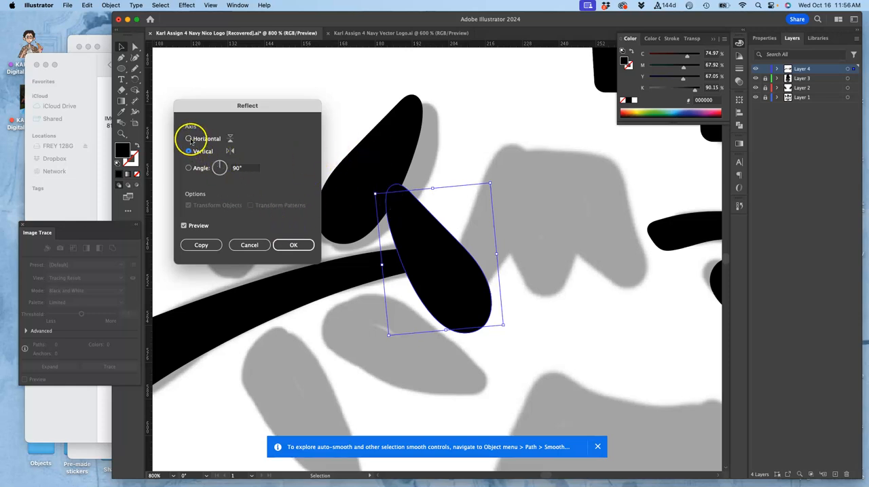
left_click(189, 139)
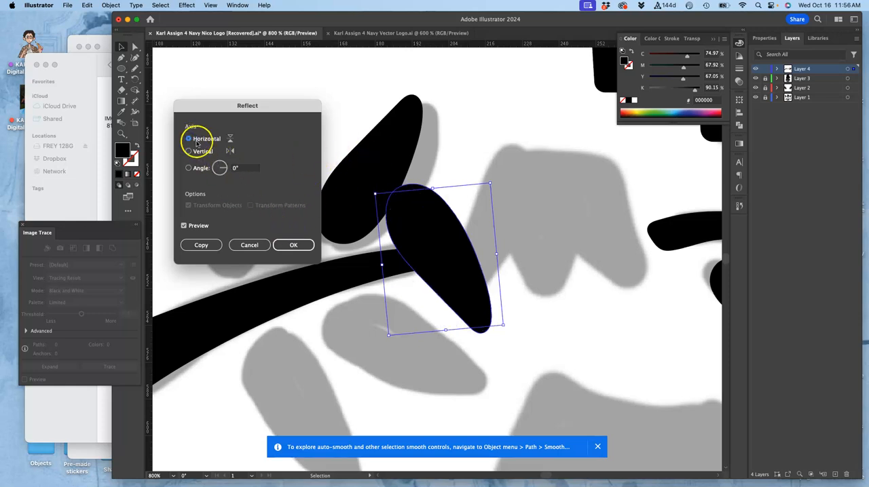
left_click(294, 245)
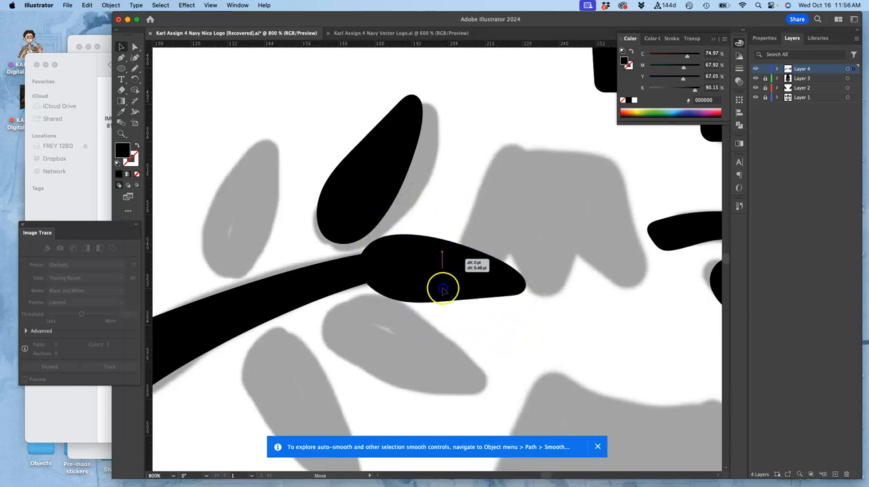
Step: Place the mirrored leaf on the branch, rotated upright above it
left_click_drag(443, 289, 421, 323)
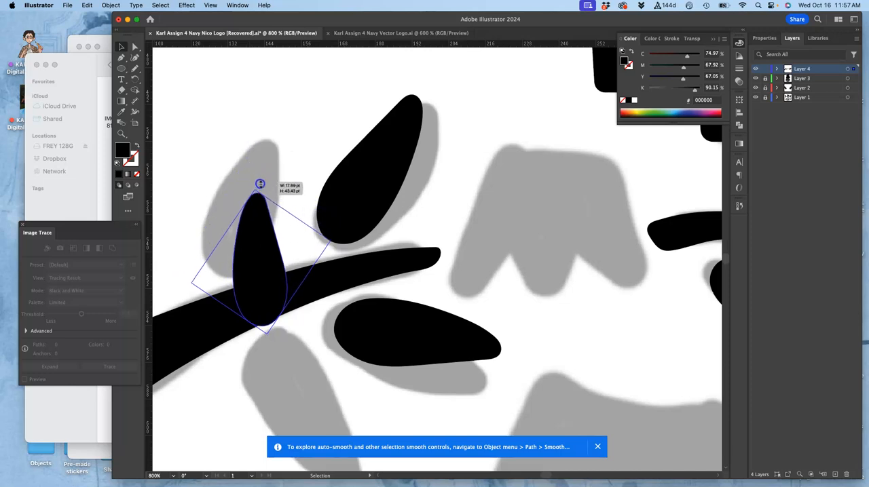
left_click_drag(261, 185, 249, 176)
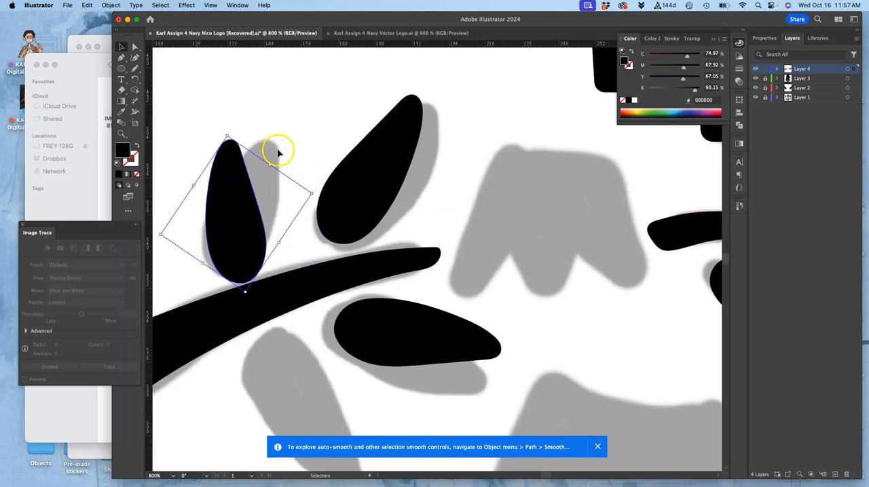
left_click_drag(278, 151, 323, 202)
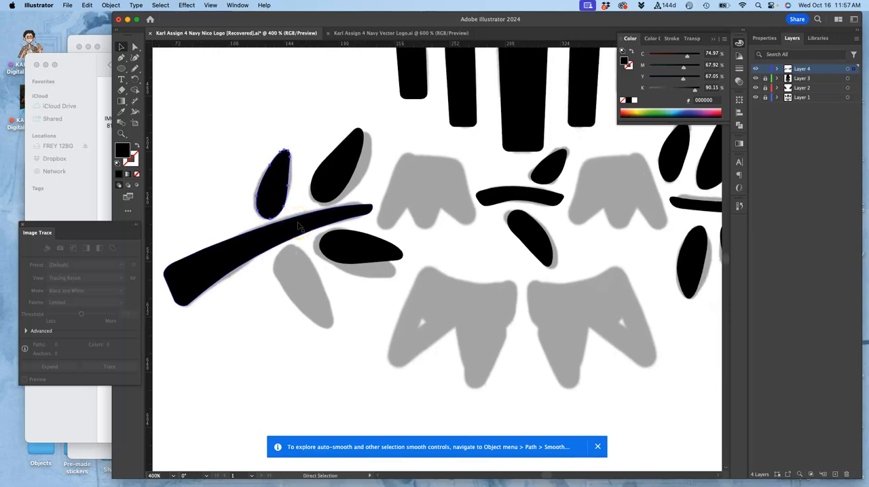
Step: Reflect another leaf horizontally and position it hanging beneath the left branch
right_click(435, 269)
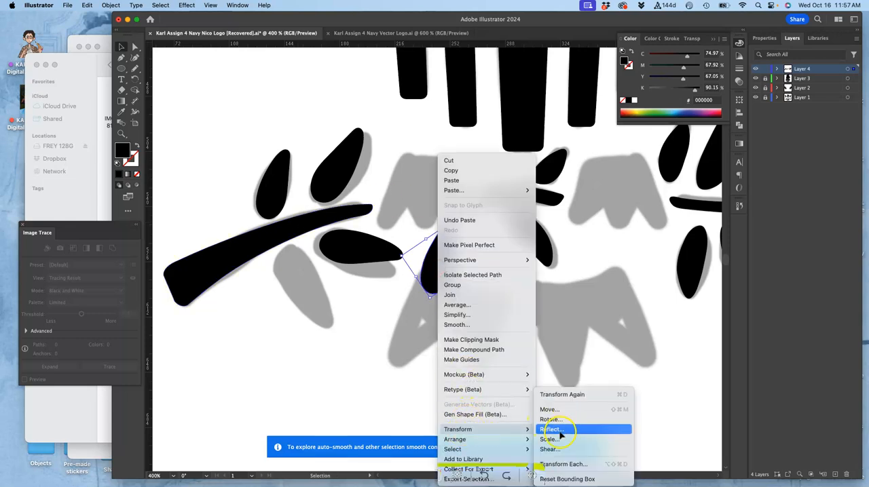
left_click(551, 429)
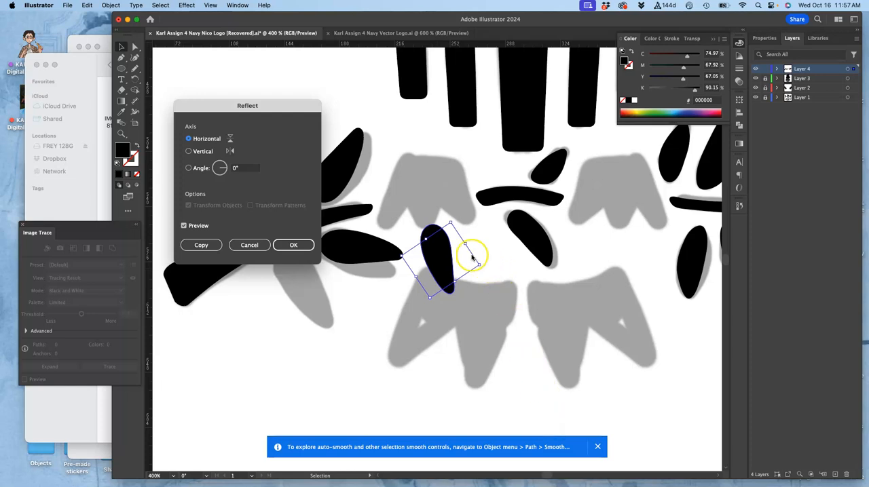
left_click(293, 244)
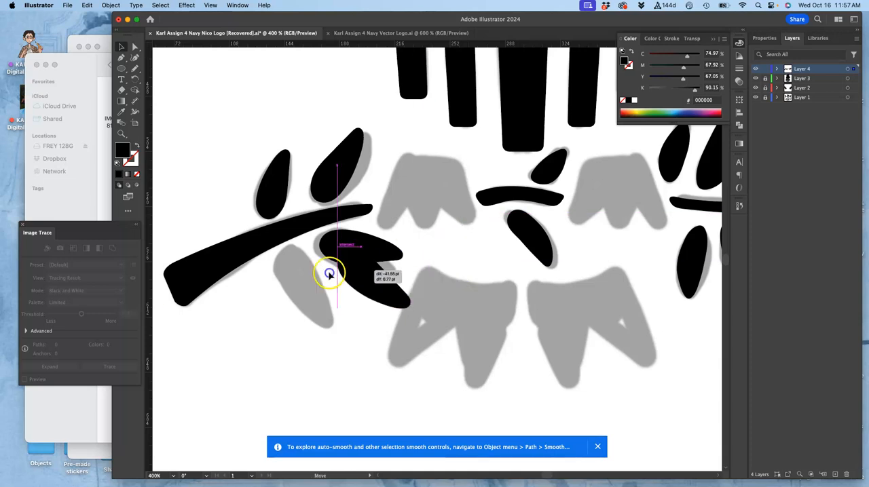
left_click_drag(329, 273, 296, 275)
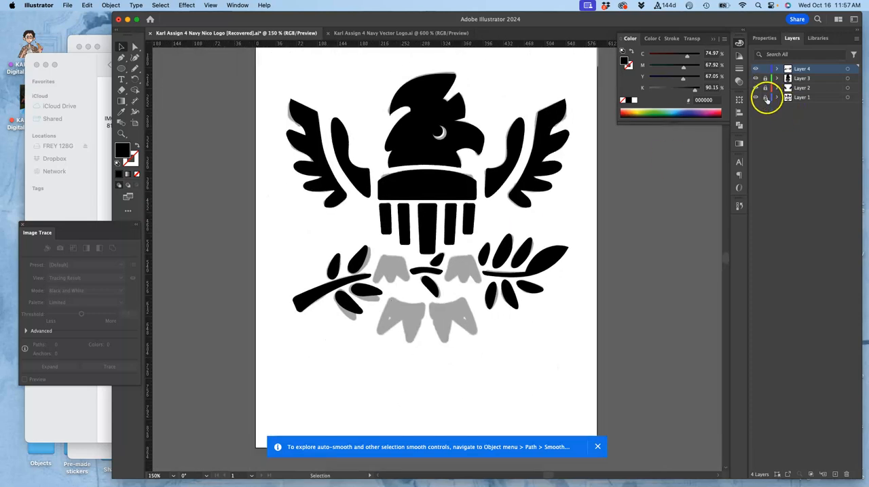
left_click(755, 101)
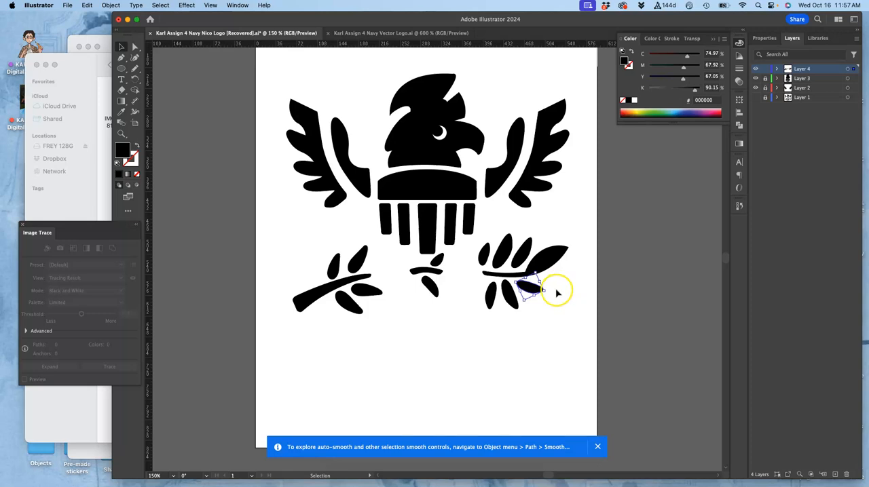
left_click(776, 69)
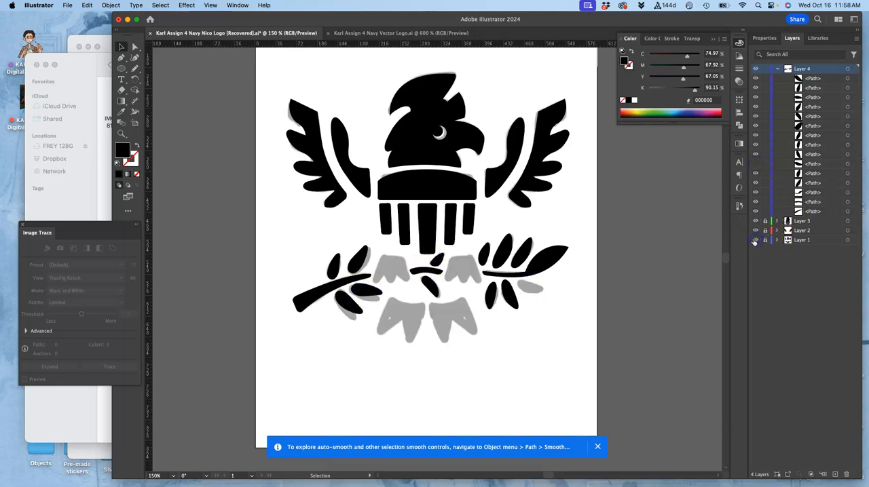
left_click(350, 298)
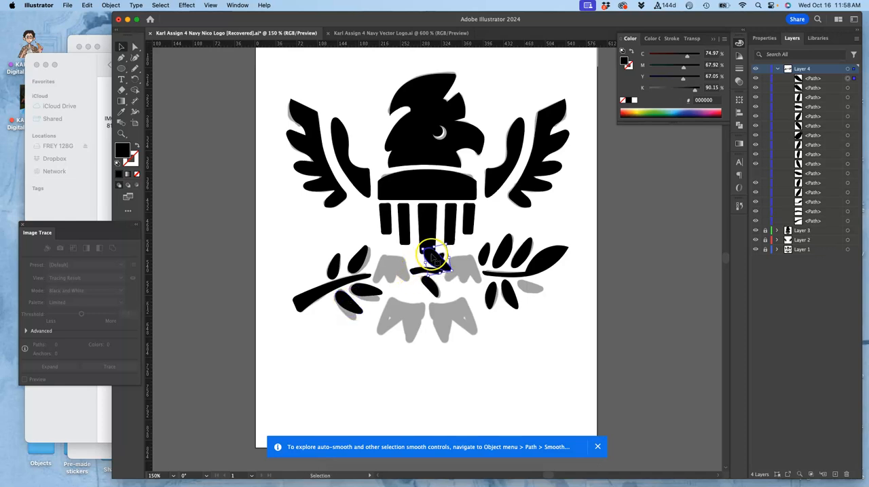
left_click(532, 292)
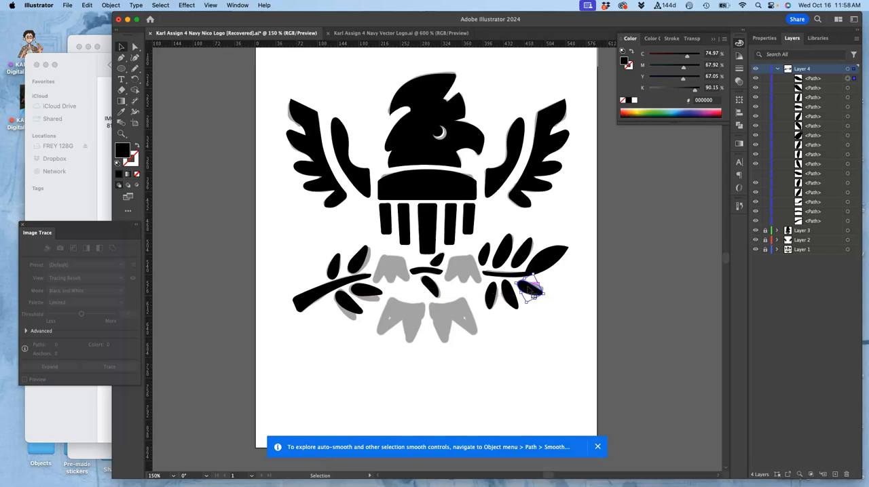
left_click(566, 310)
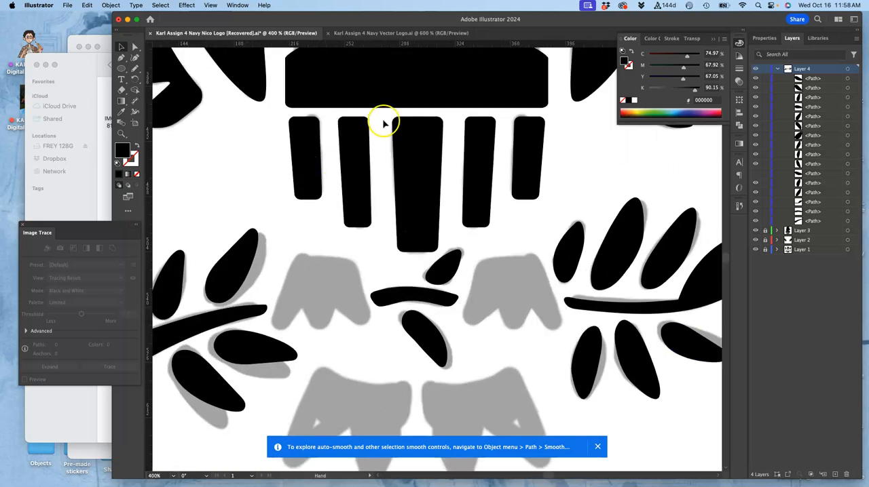
Step: Trace the left grey talon as a black shape and refine its rounded outline
scroll("down", 3)
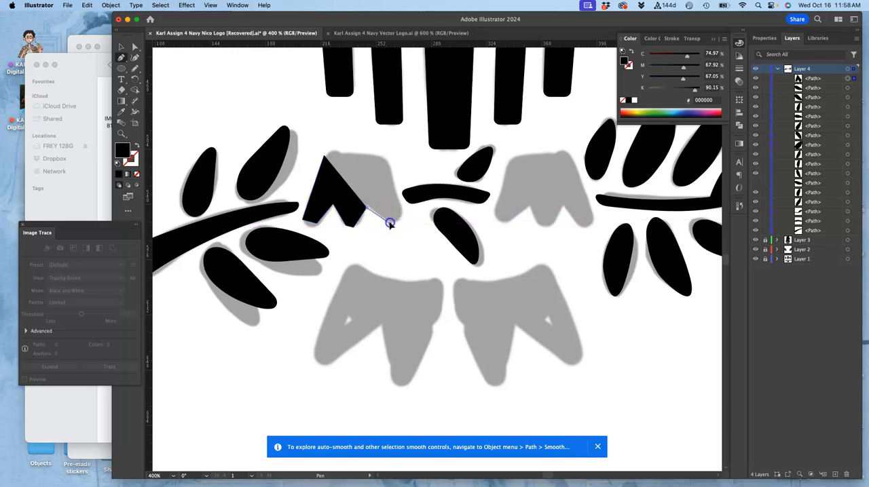
left_click_drag(391, 223, 385, 162)
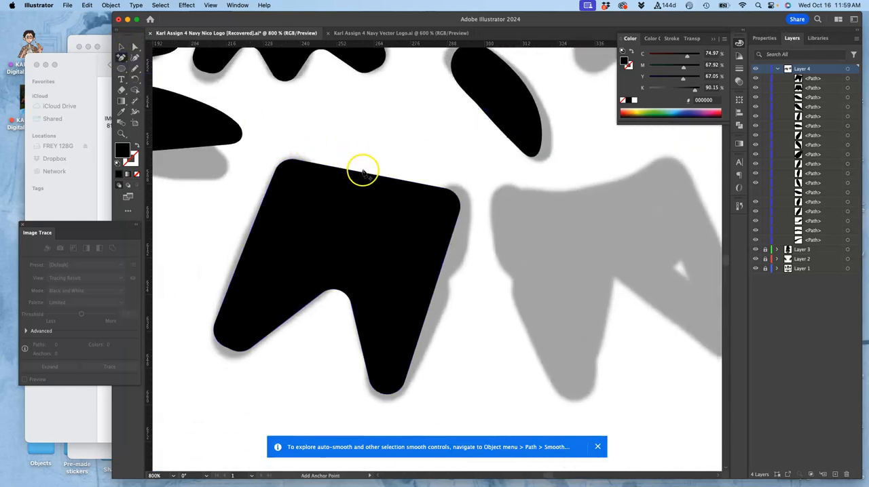
left_click(364, 172)
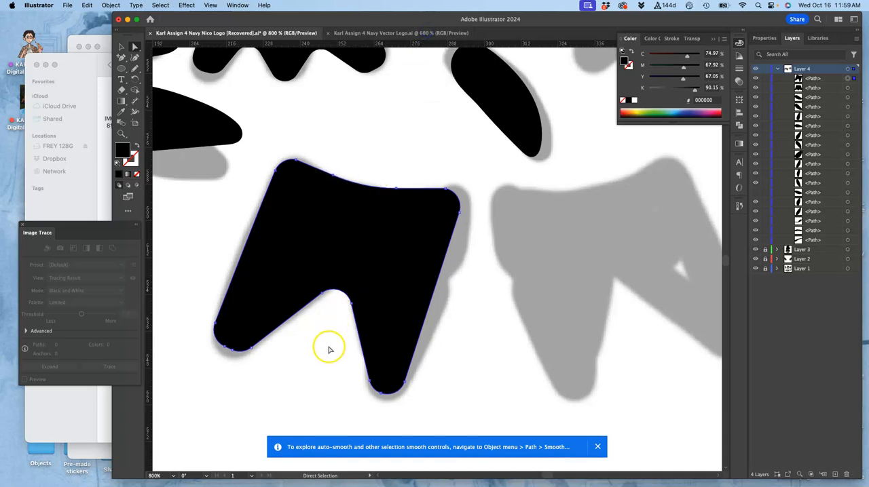
mouse_move(325, 284)
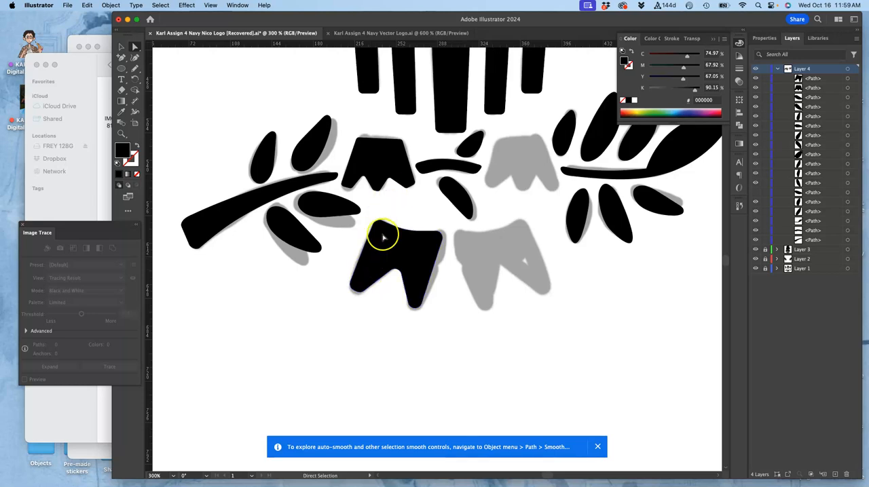
Step: Select both left black talons and reflect them vertically as copies
left_click(383, 238)
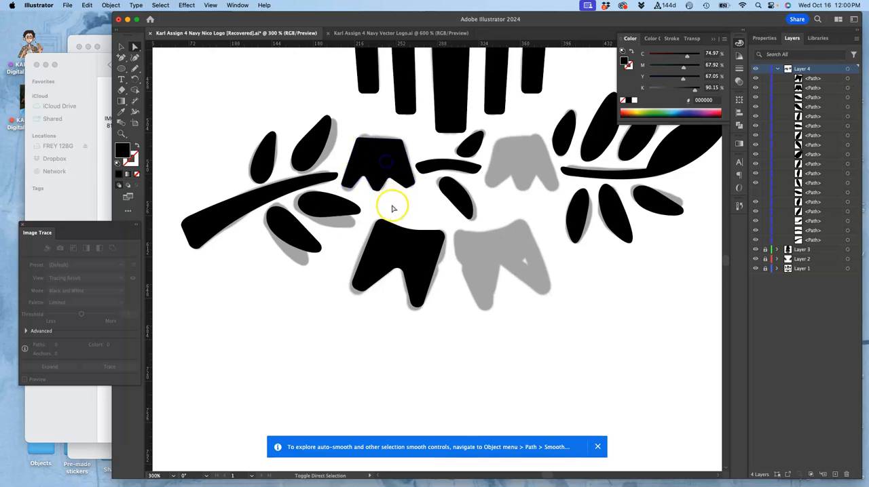
left_click(394, 265)
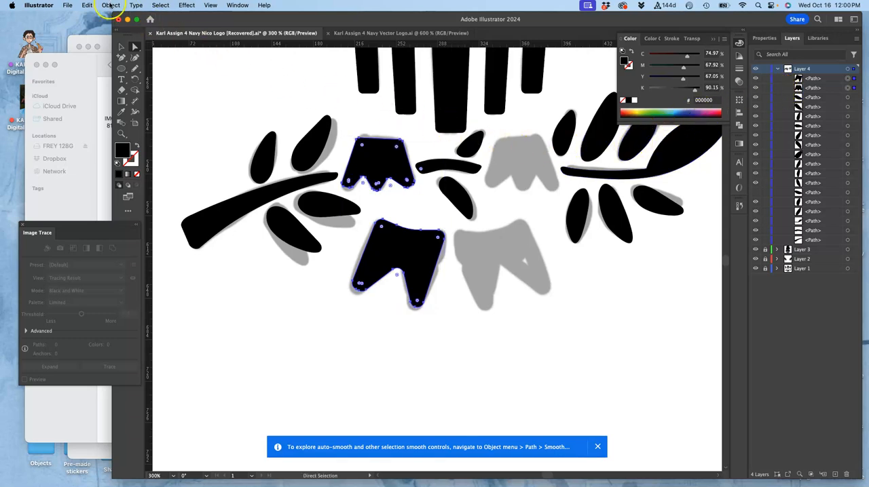
left_click(87, 6)
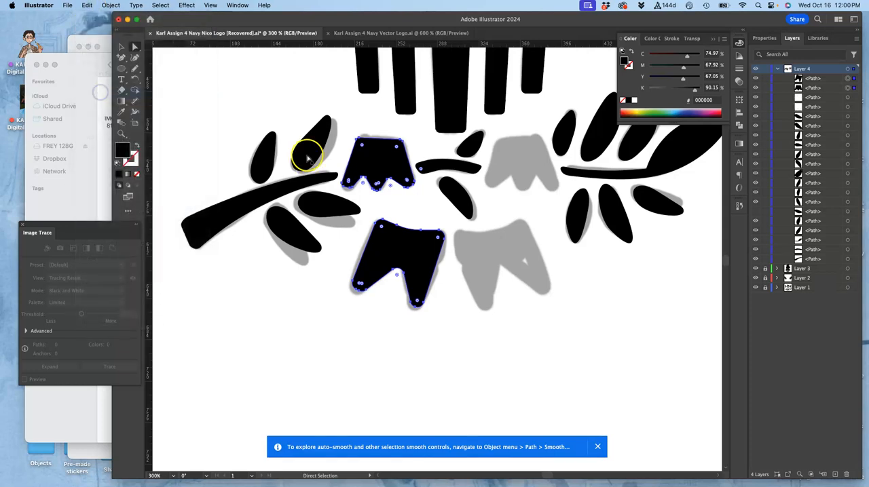
mouse_move(584, 161)
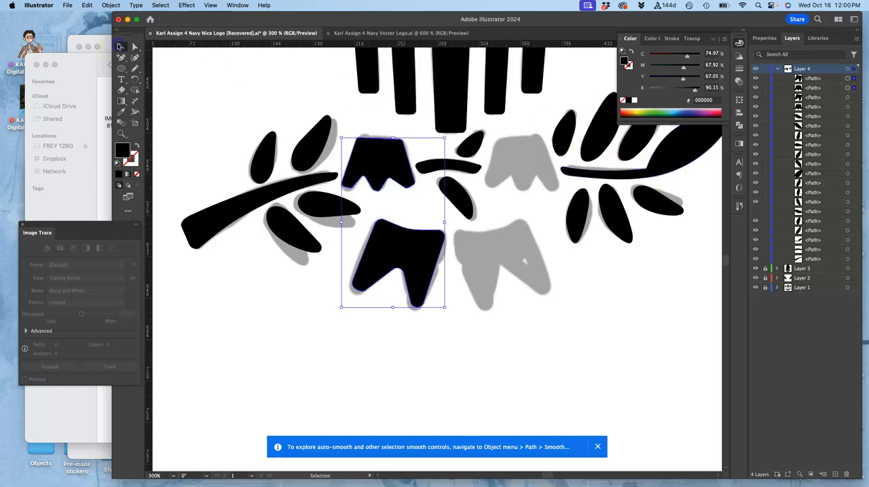
right_click(392, 224)
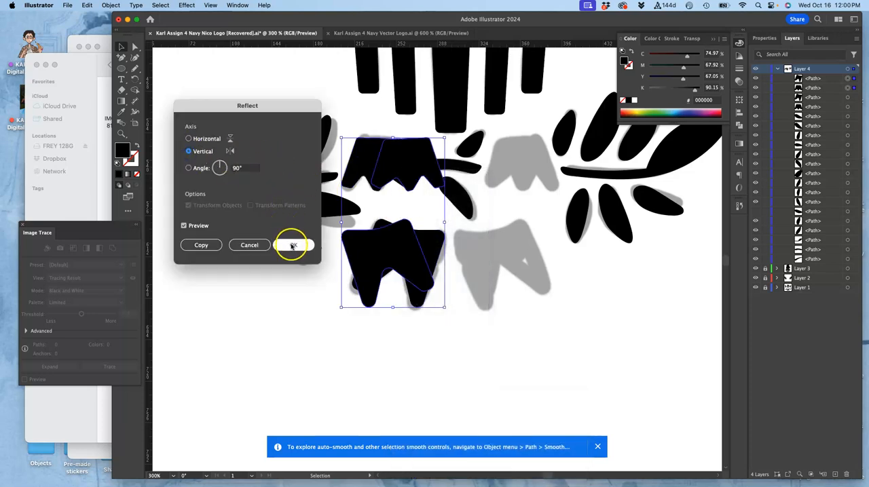
left_click(293, 244)
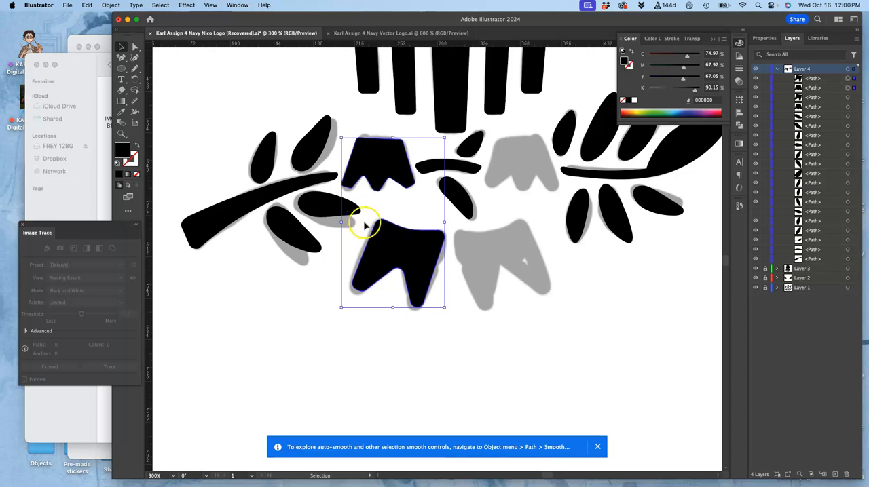
Step: Reopen Transform options to repeat the mirror for the right-side talons
right_click(365, 224)
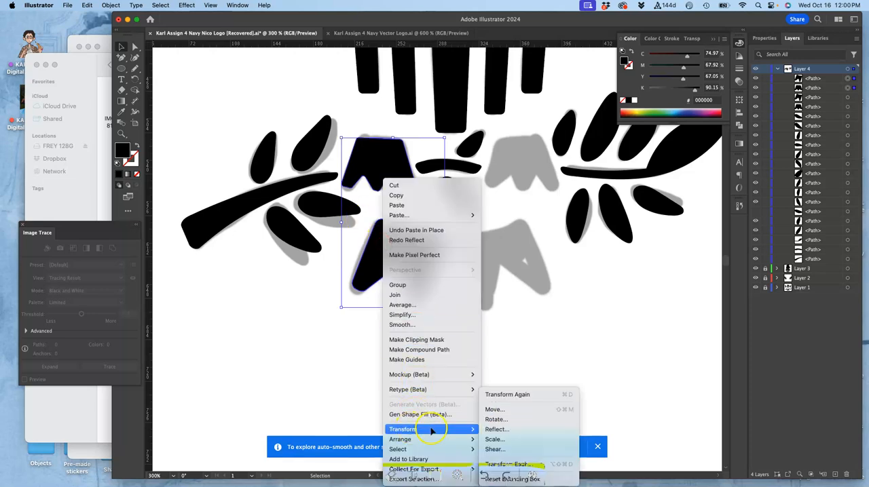
left_click(497, 429)
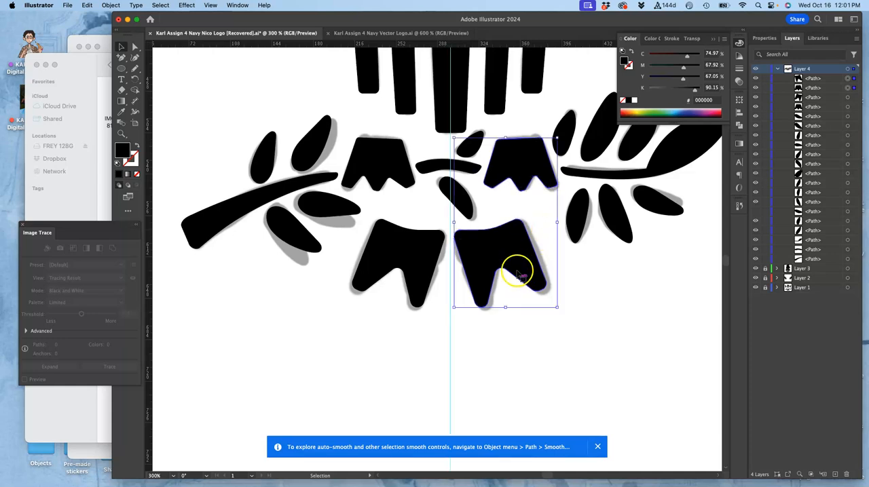
Step: Remove the grey reference talons and deselect to show the finished black eagle
left_click(505, 265)
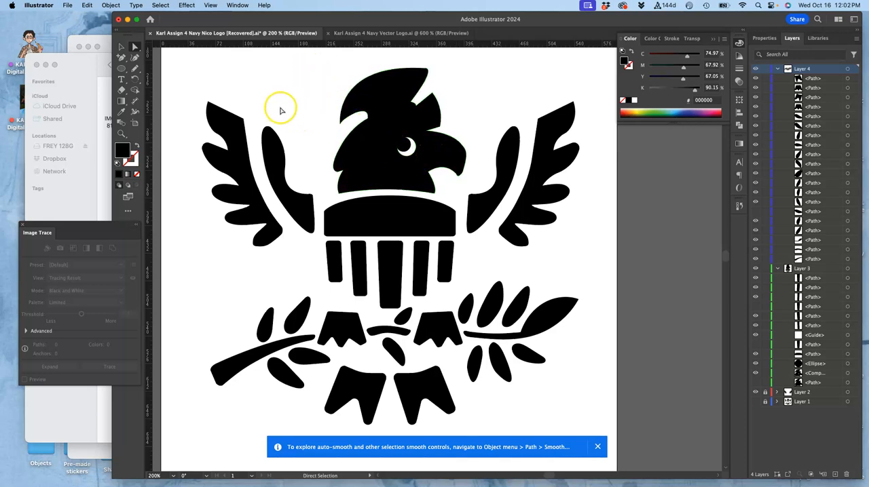
left_click(68, 6)
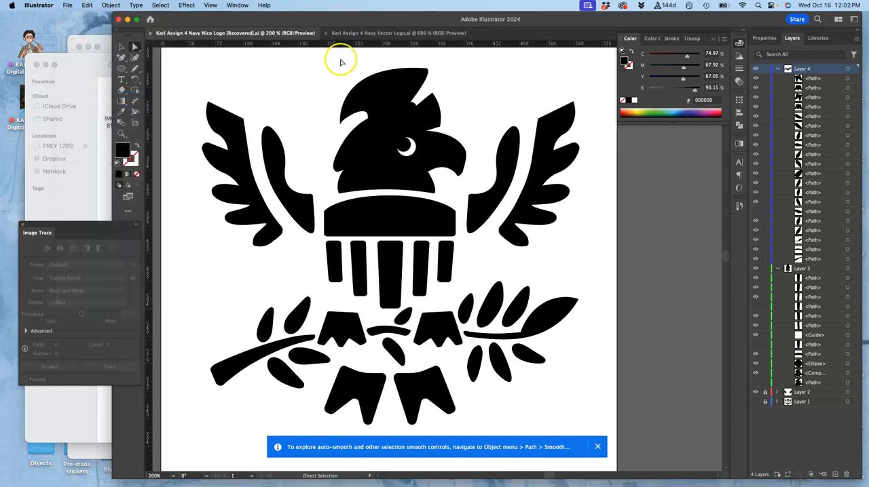
mouse_move(247, 49)
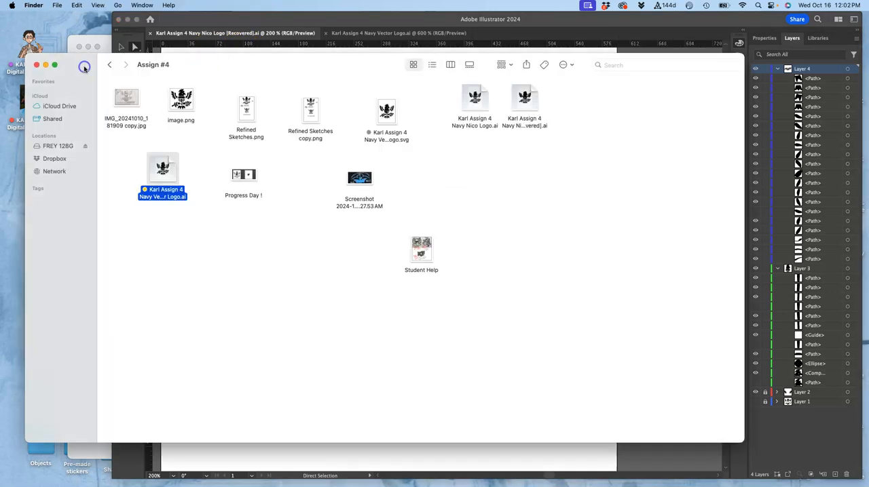
Step: Move the two older Navy logo AI files from the Assign #4 folder to the Trash
right_click(524, 108)
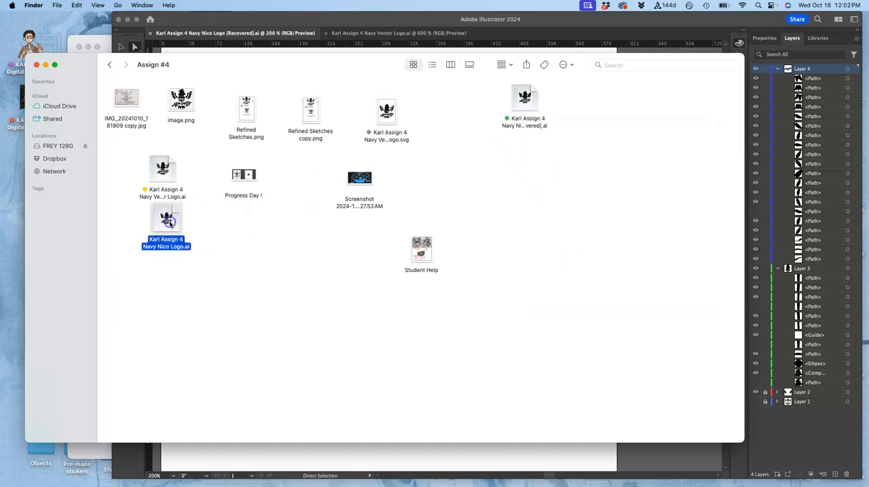
right_click(166, 219)
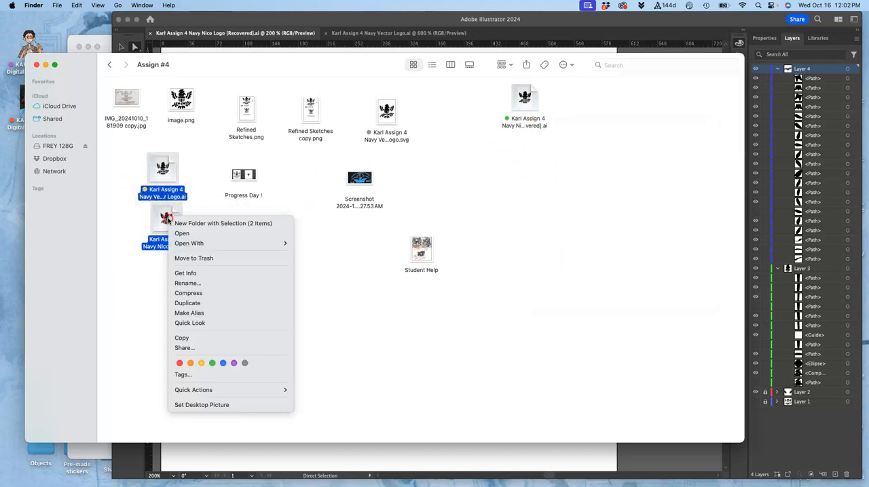
left_click(500, 119)
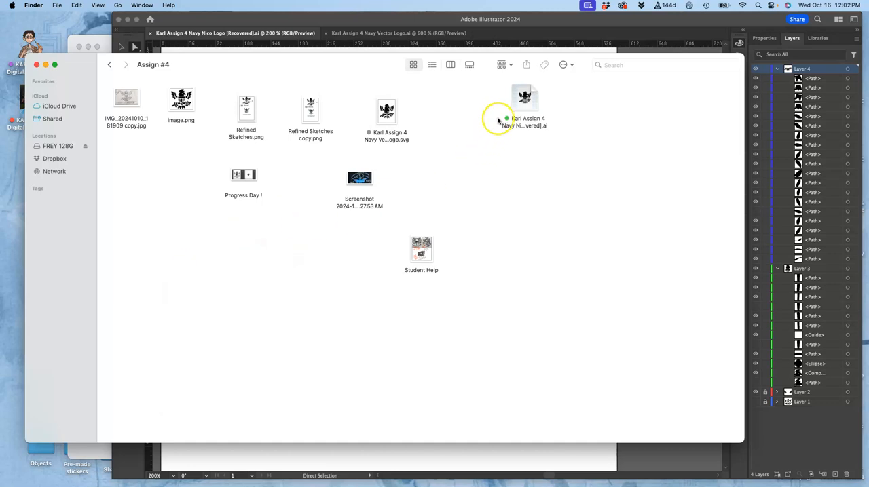
left_click_drag(524, 108, 456, 122)
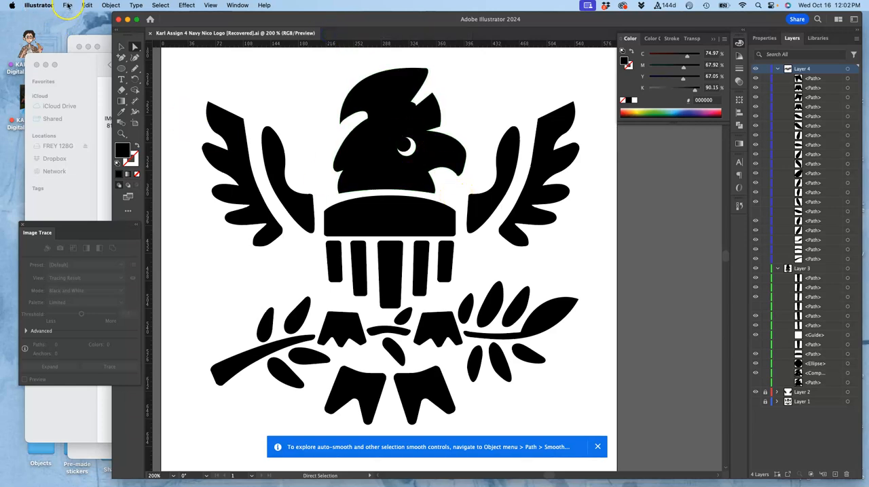
mouse_move(68, 6)
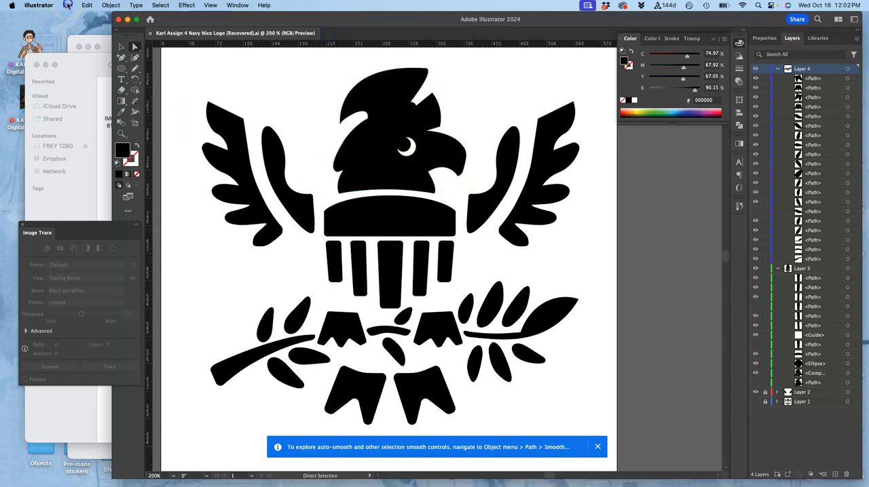
Step: Save a copy of the logo in SVG format to Assign #4, accepting the default SVG Options
left_click(67, 5)
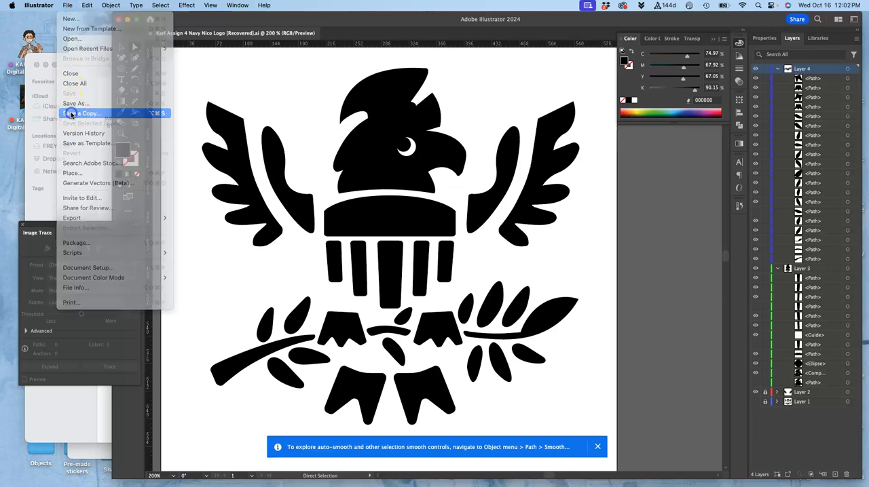
left_click(82, 112)
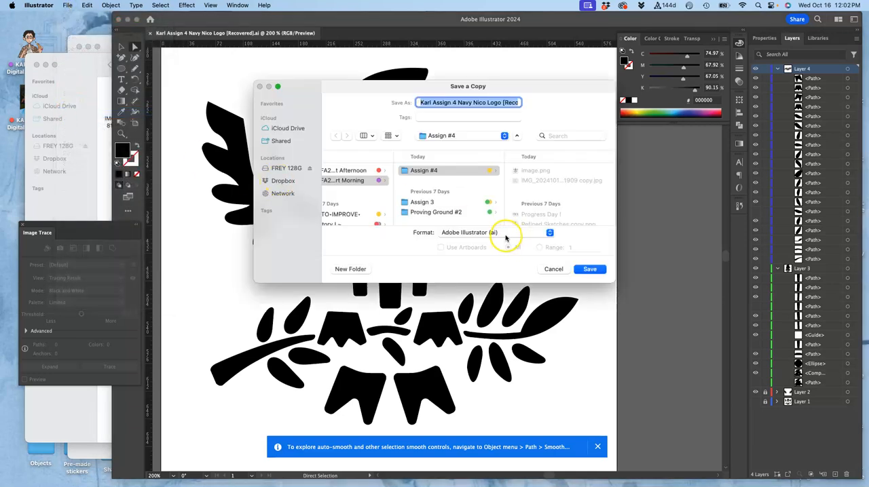
left_click(494, 232)
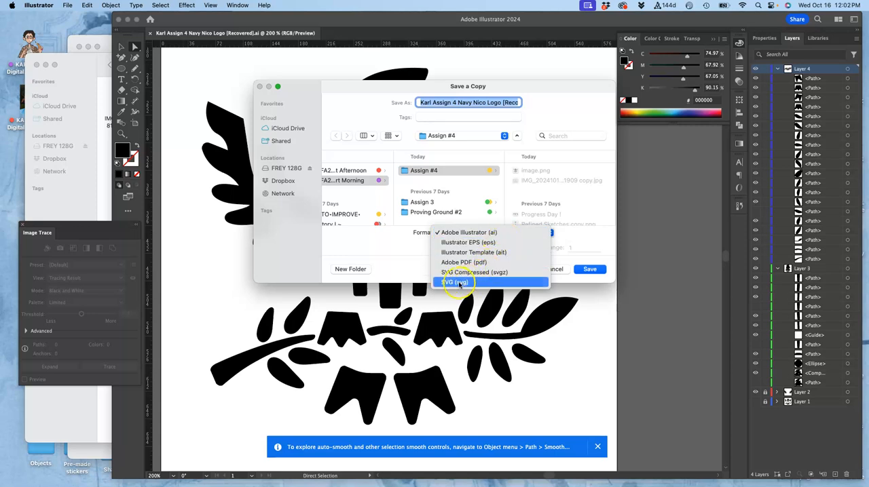
left_click(590, 269)
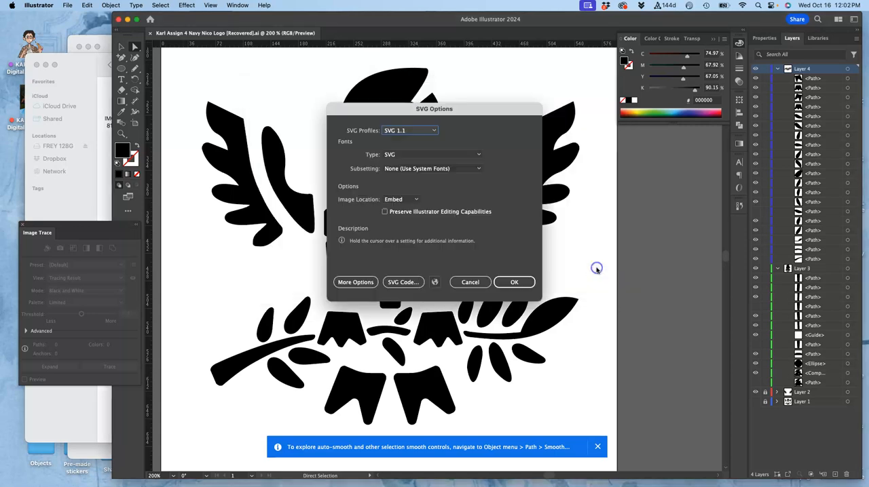
mouse_move(596, 269)
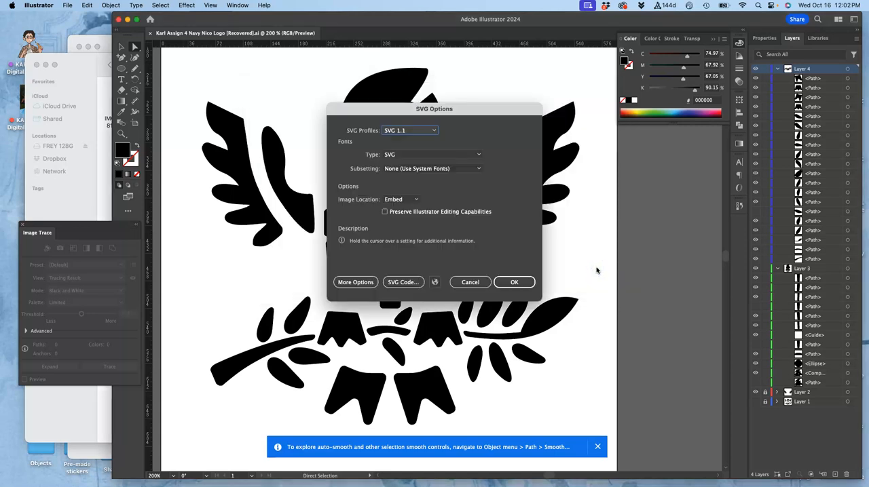
mouse_move(582, 230)
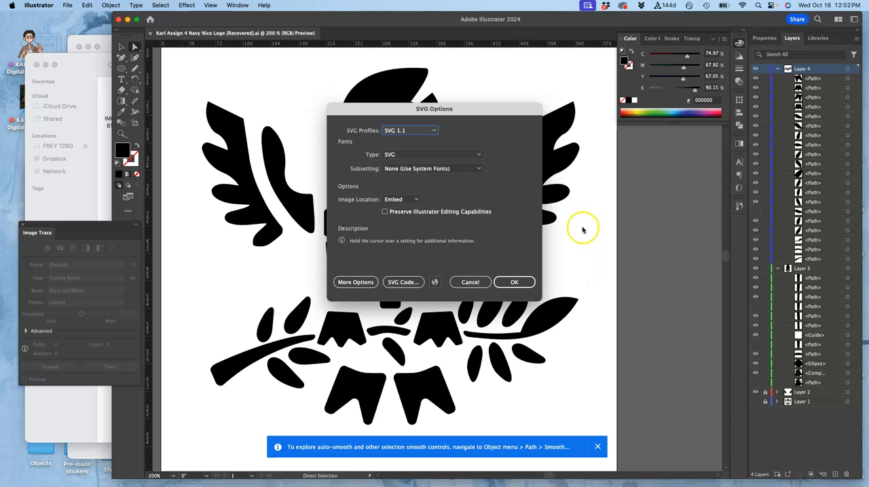
left_click(513, 282)
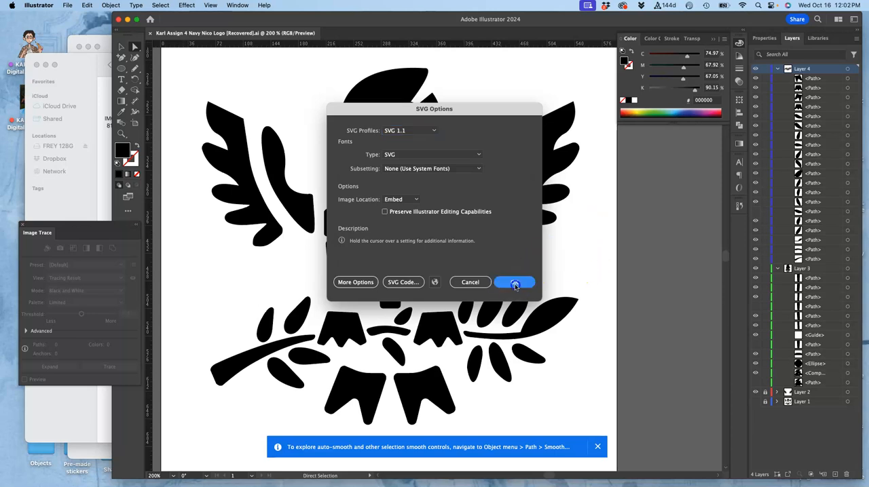
left_click(513, 282)
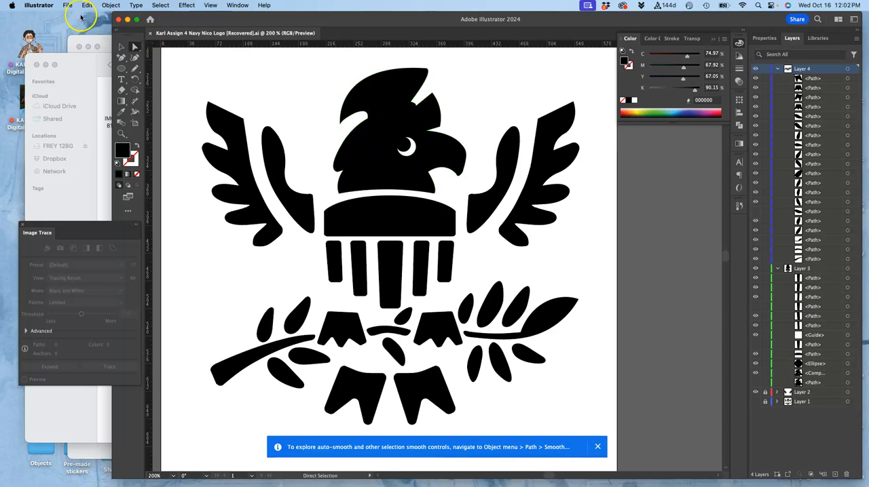
left_click(68, 5)
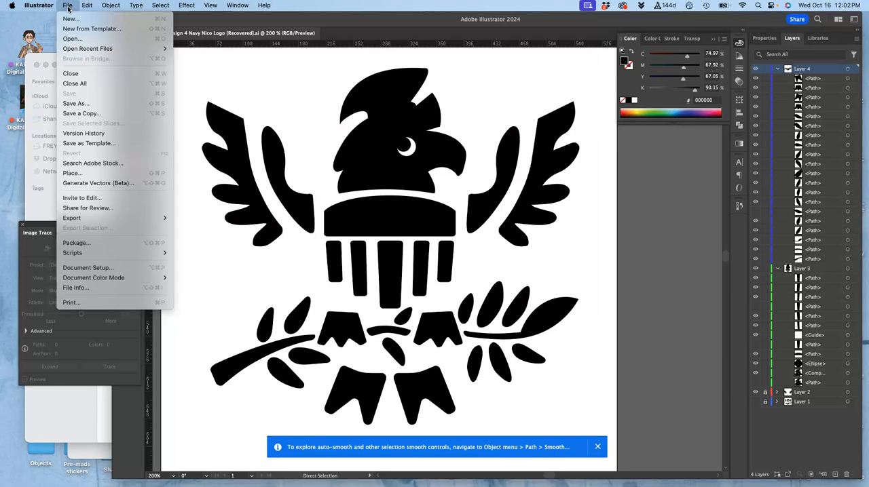
mouse_move(71, 73)
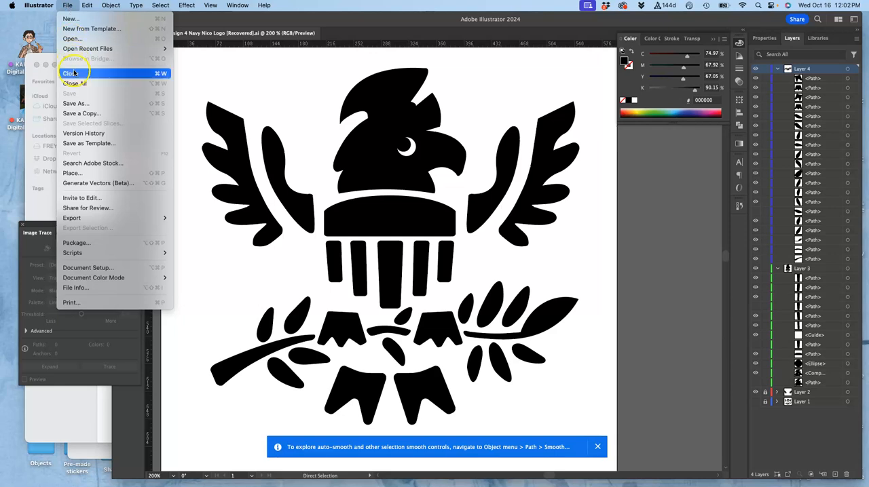
Step: Save another copy as Illustrator EPS to Assign #4, accepting the default EPS Options
left_click(81, 114)
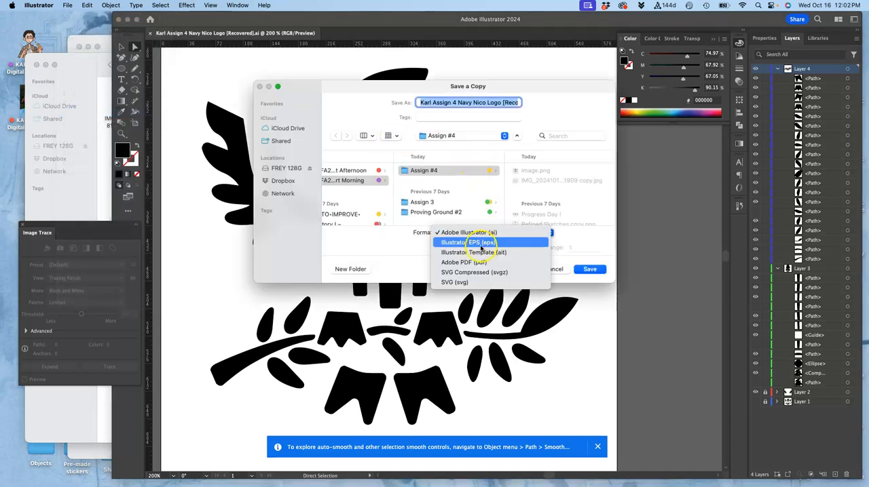
left_click(467, 242)
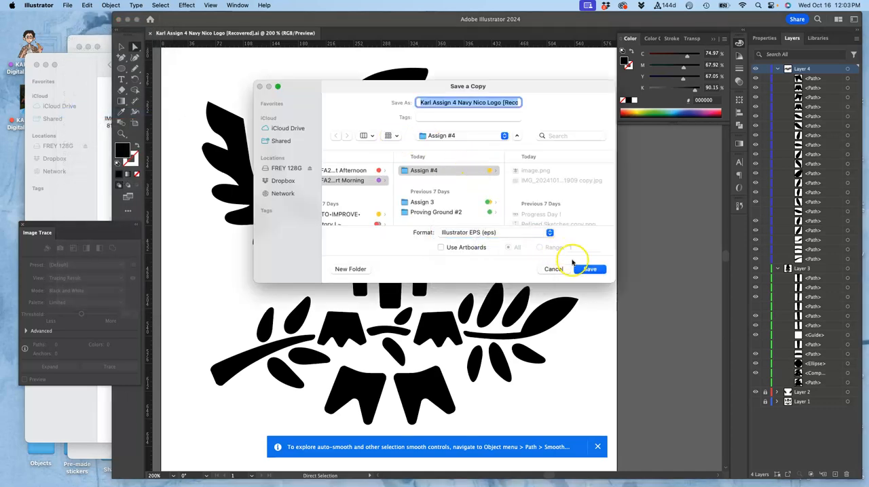
left_click(590, 269)
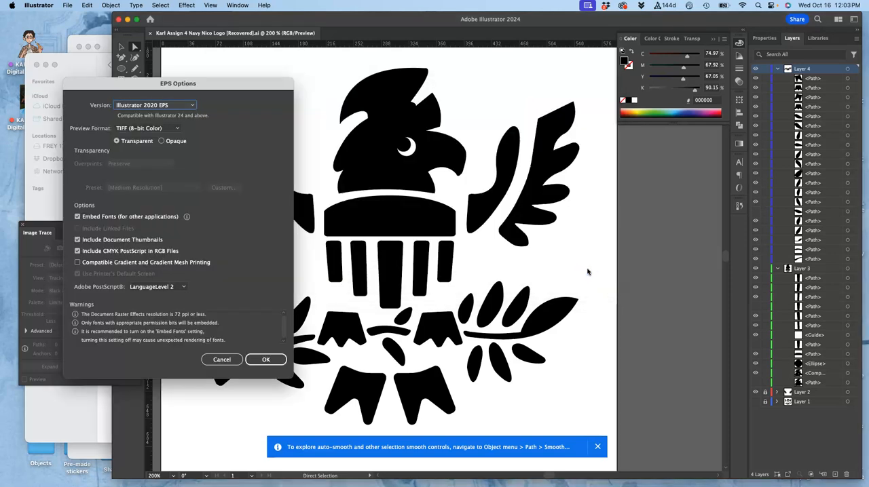
mouse_move(607, 359)
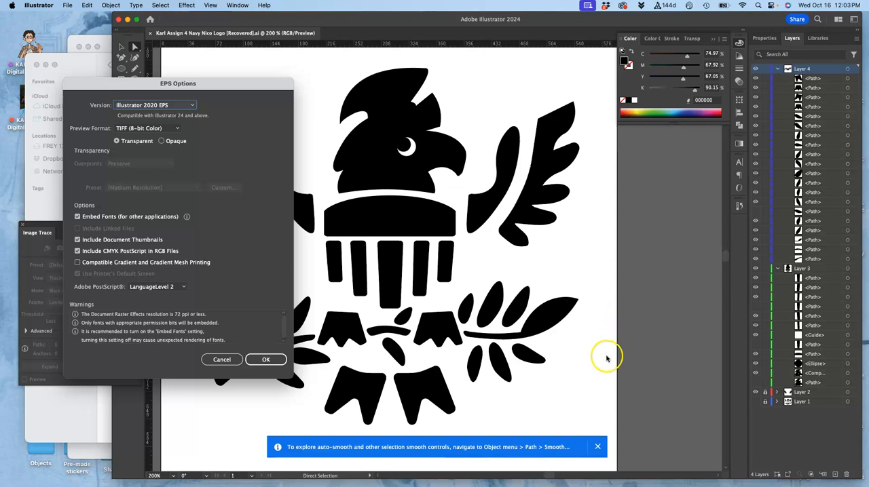
left_click(266, 359)
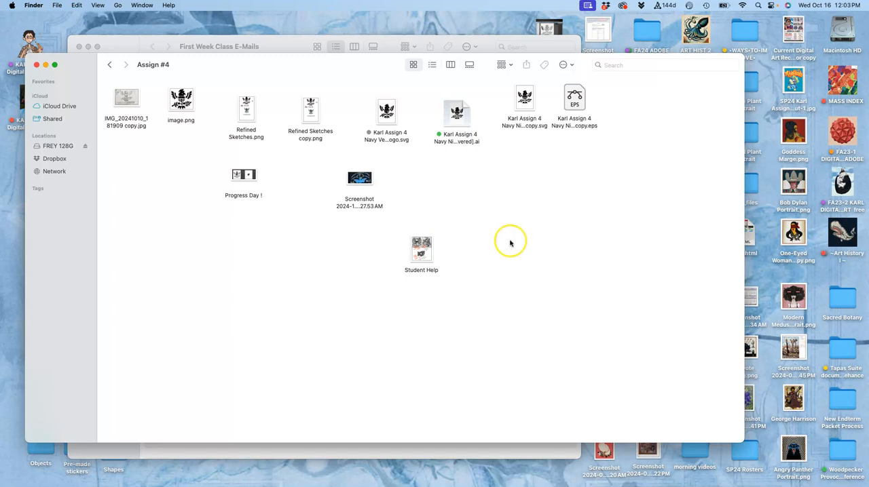
Step: Give the EPS copy a yellow tag and the SVG copy a purple tag
right_click(574, 106)
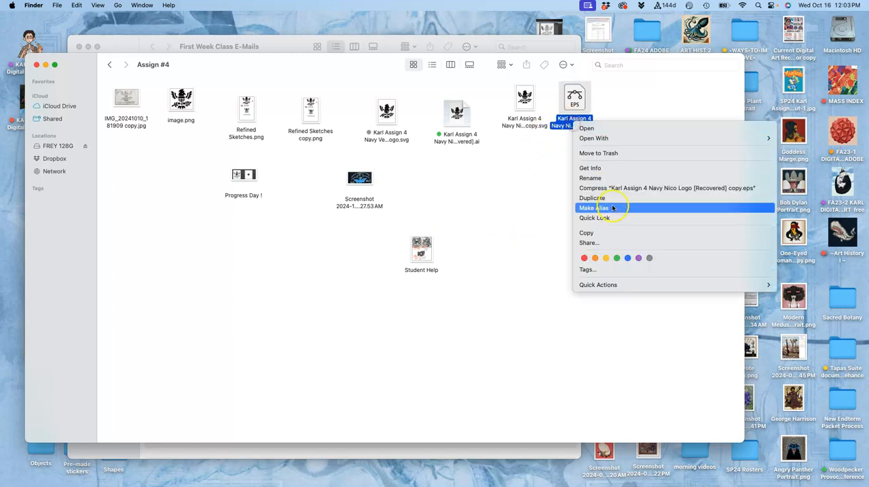
mouse_move(605, 258)
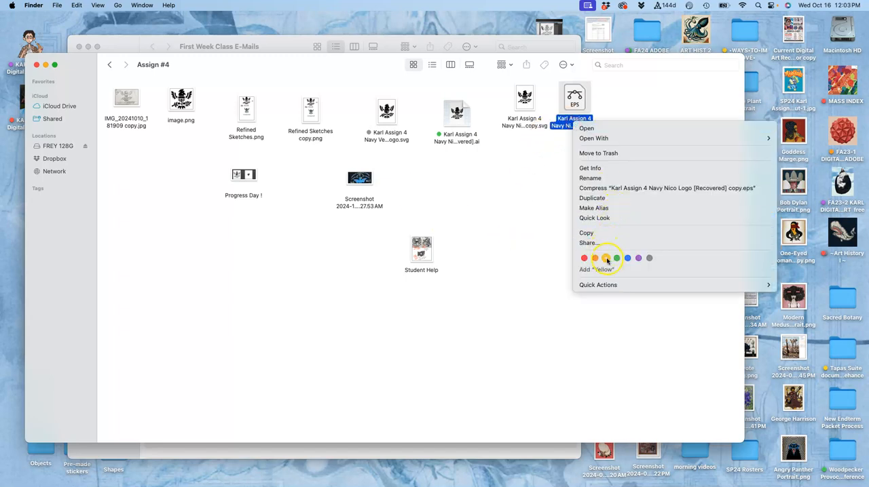
left_click(532, 125)
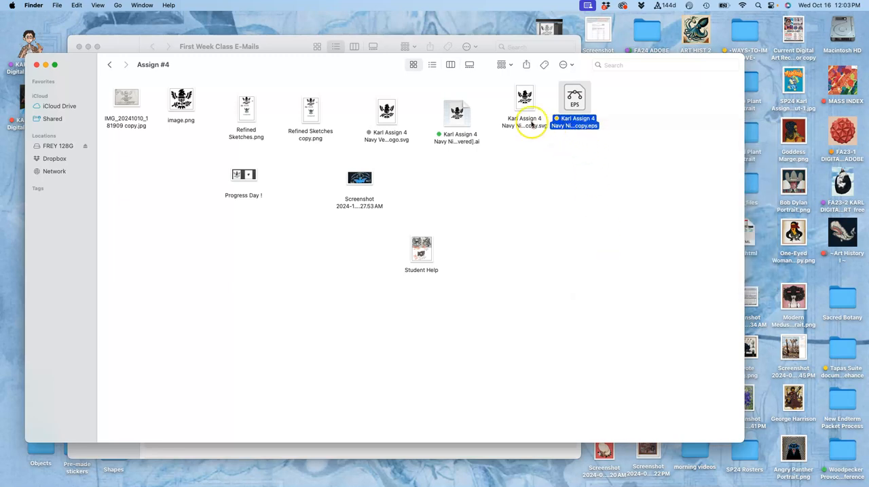
right_click(524, 108)
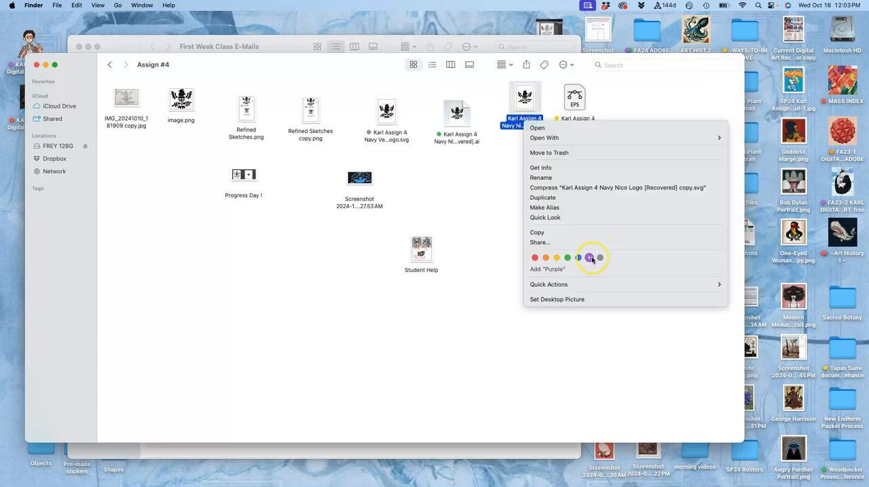
left_click(590, 258)
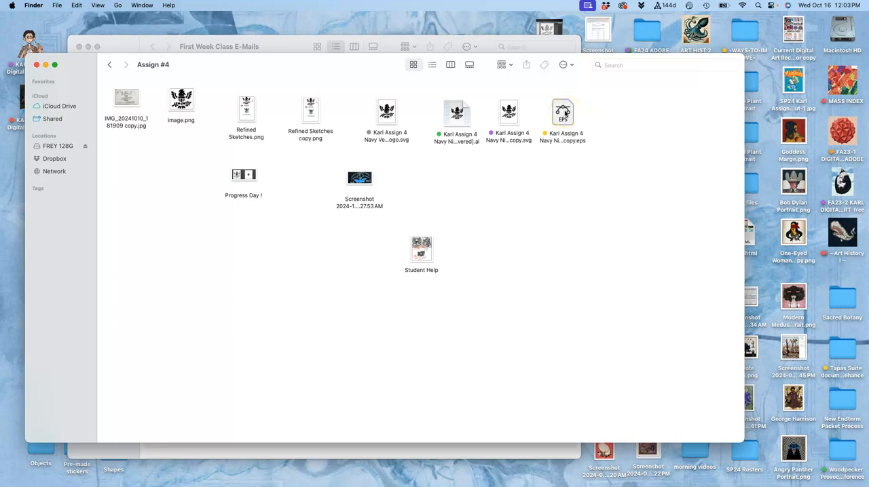
right_click(562, 112)
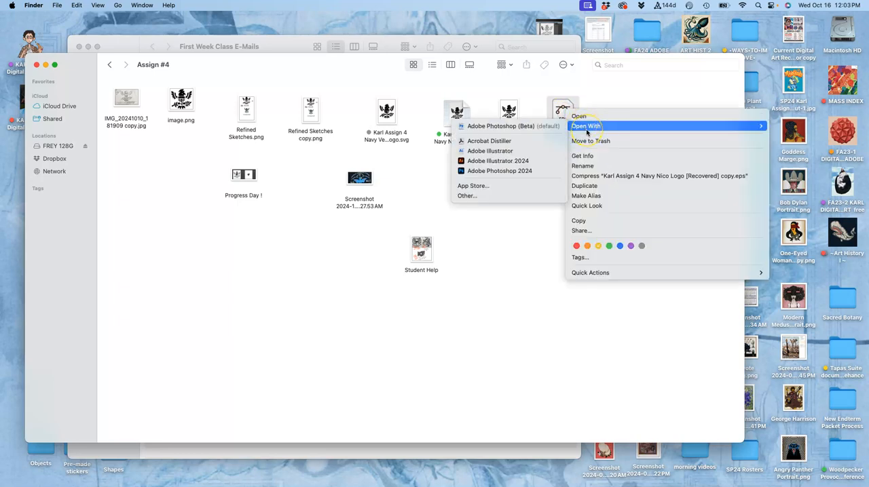
mouse_move(500, 171)
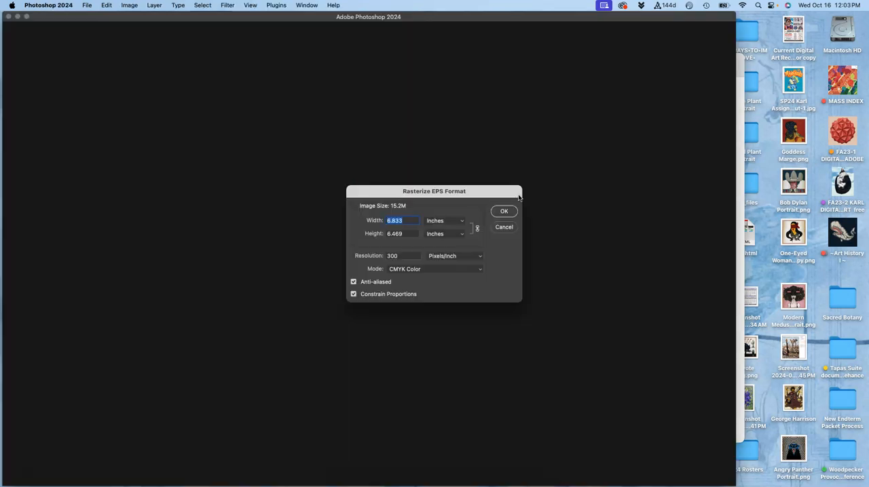
Step: Open the EPS copy with Photoshop 2024 and cancel the Rasterize EPS Format prompt
left_click(503, 211)
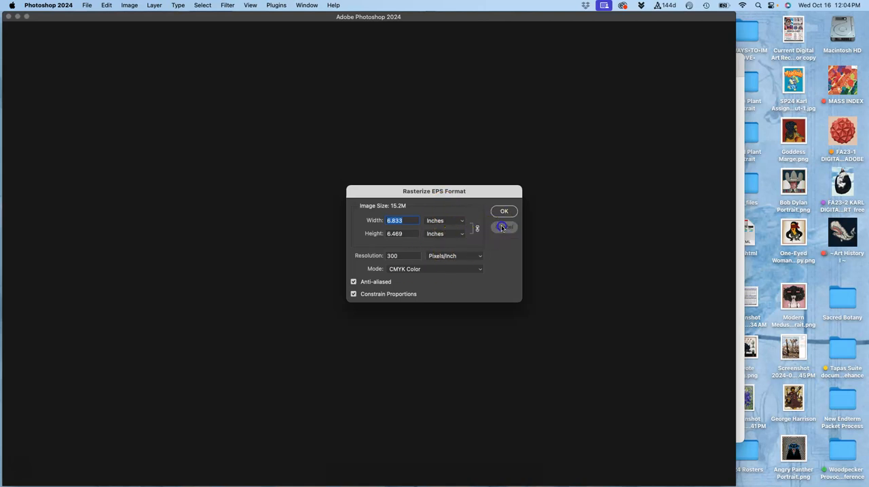
left_click(505, 227)
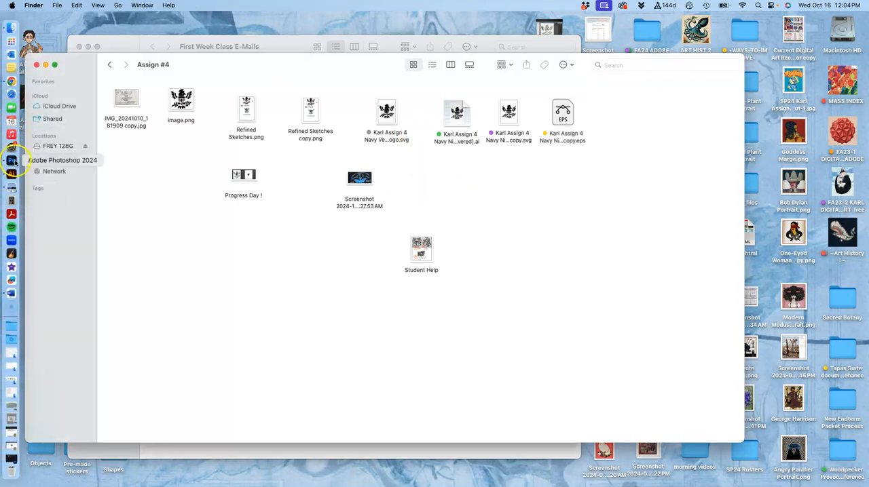
Step: Start a new Photoshop document and set its width to 8, ready to choose the units
left_click(11, 160)
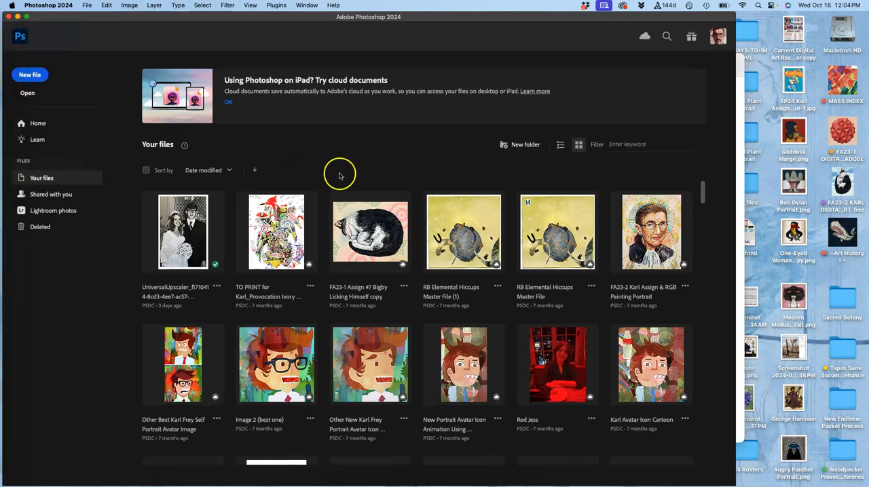
left_click(87, 5)
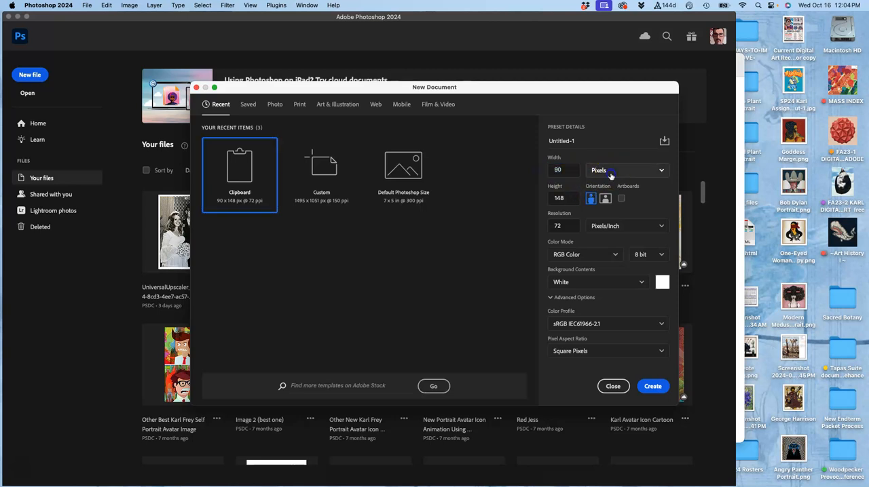
left_click(624, 171)
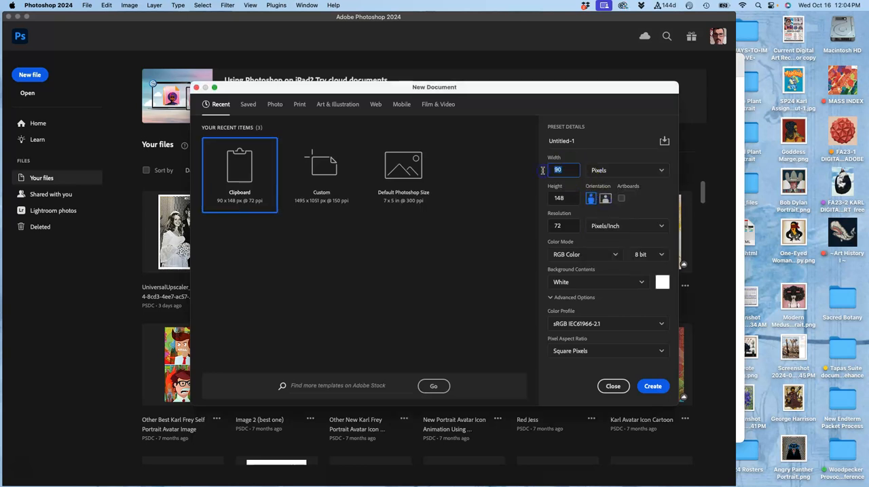
left_click(624, 170)
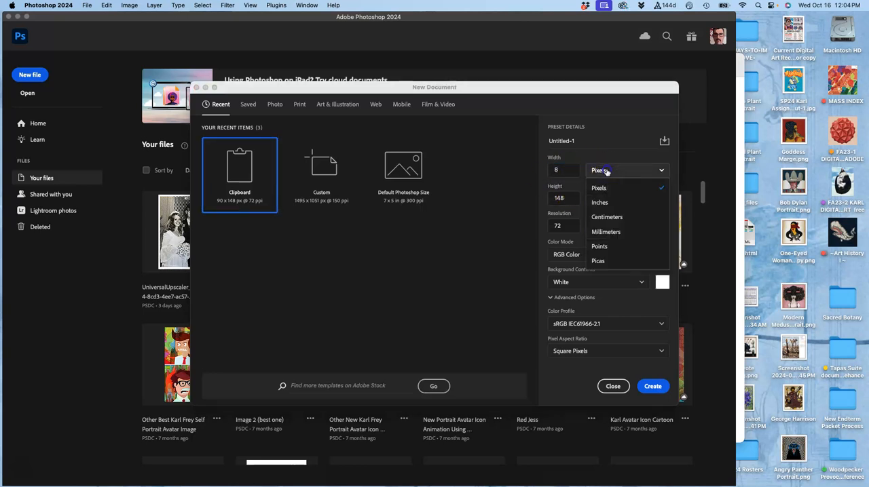